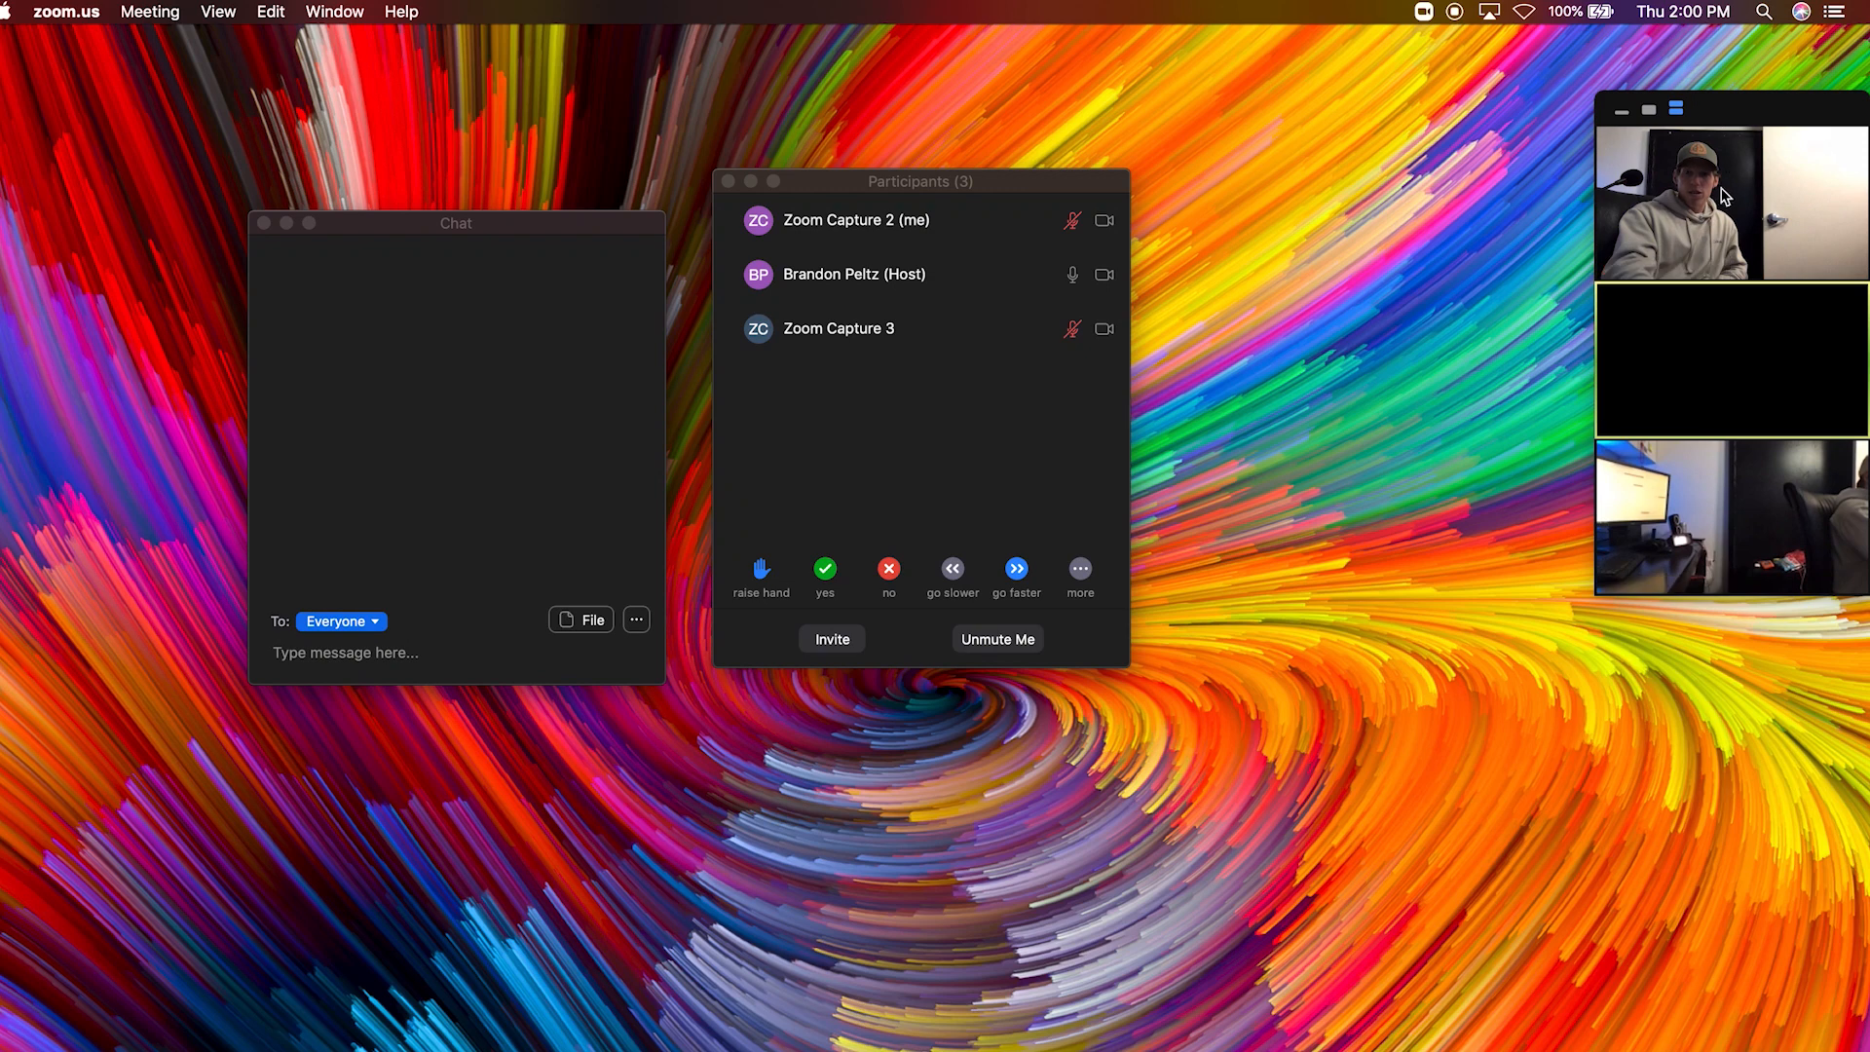
mouse_move(1756, 197)
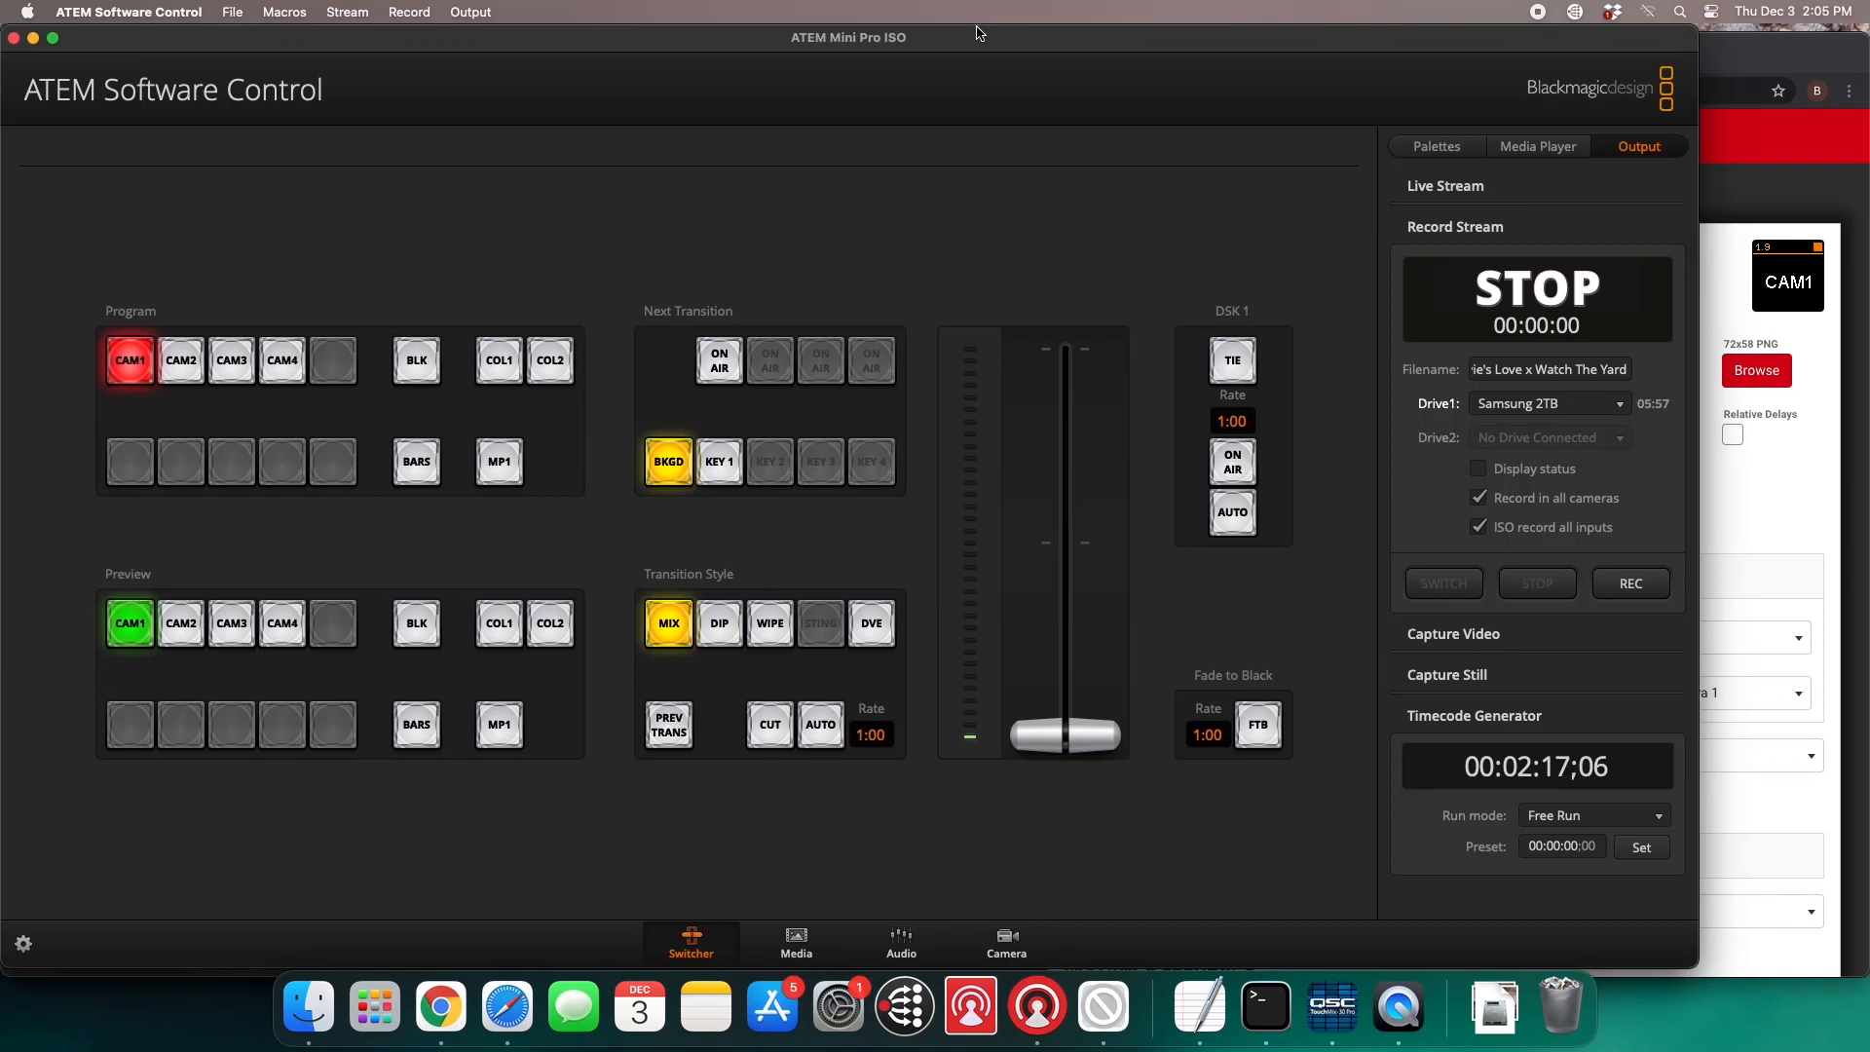
mouse_move(1014, 46)
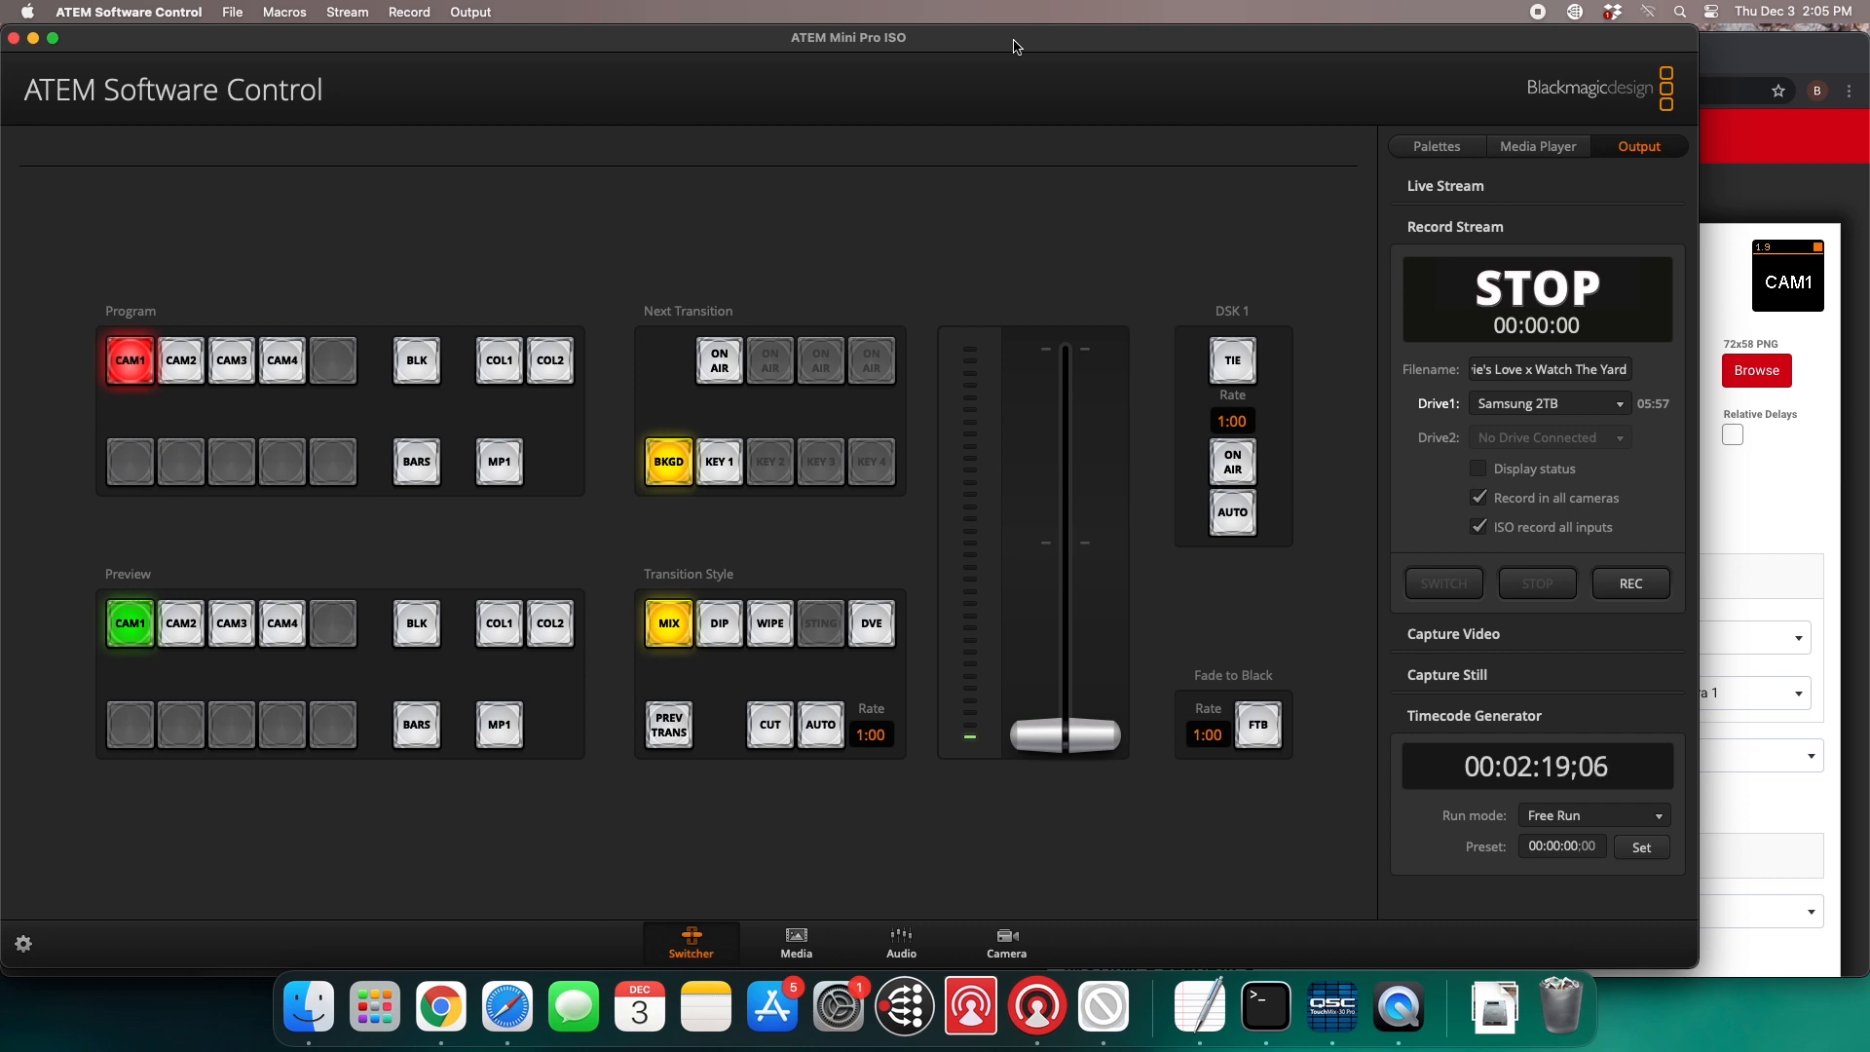
mouse_move(1029, 57)
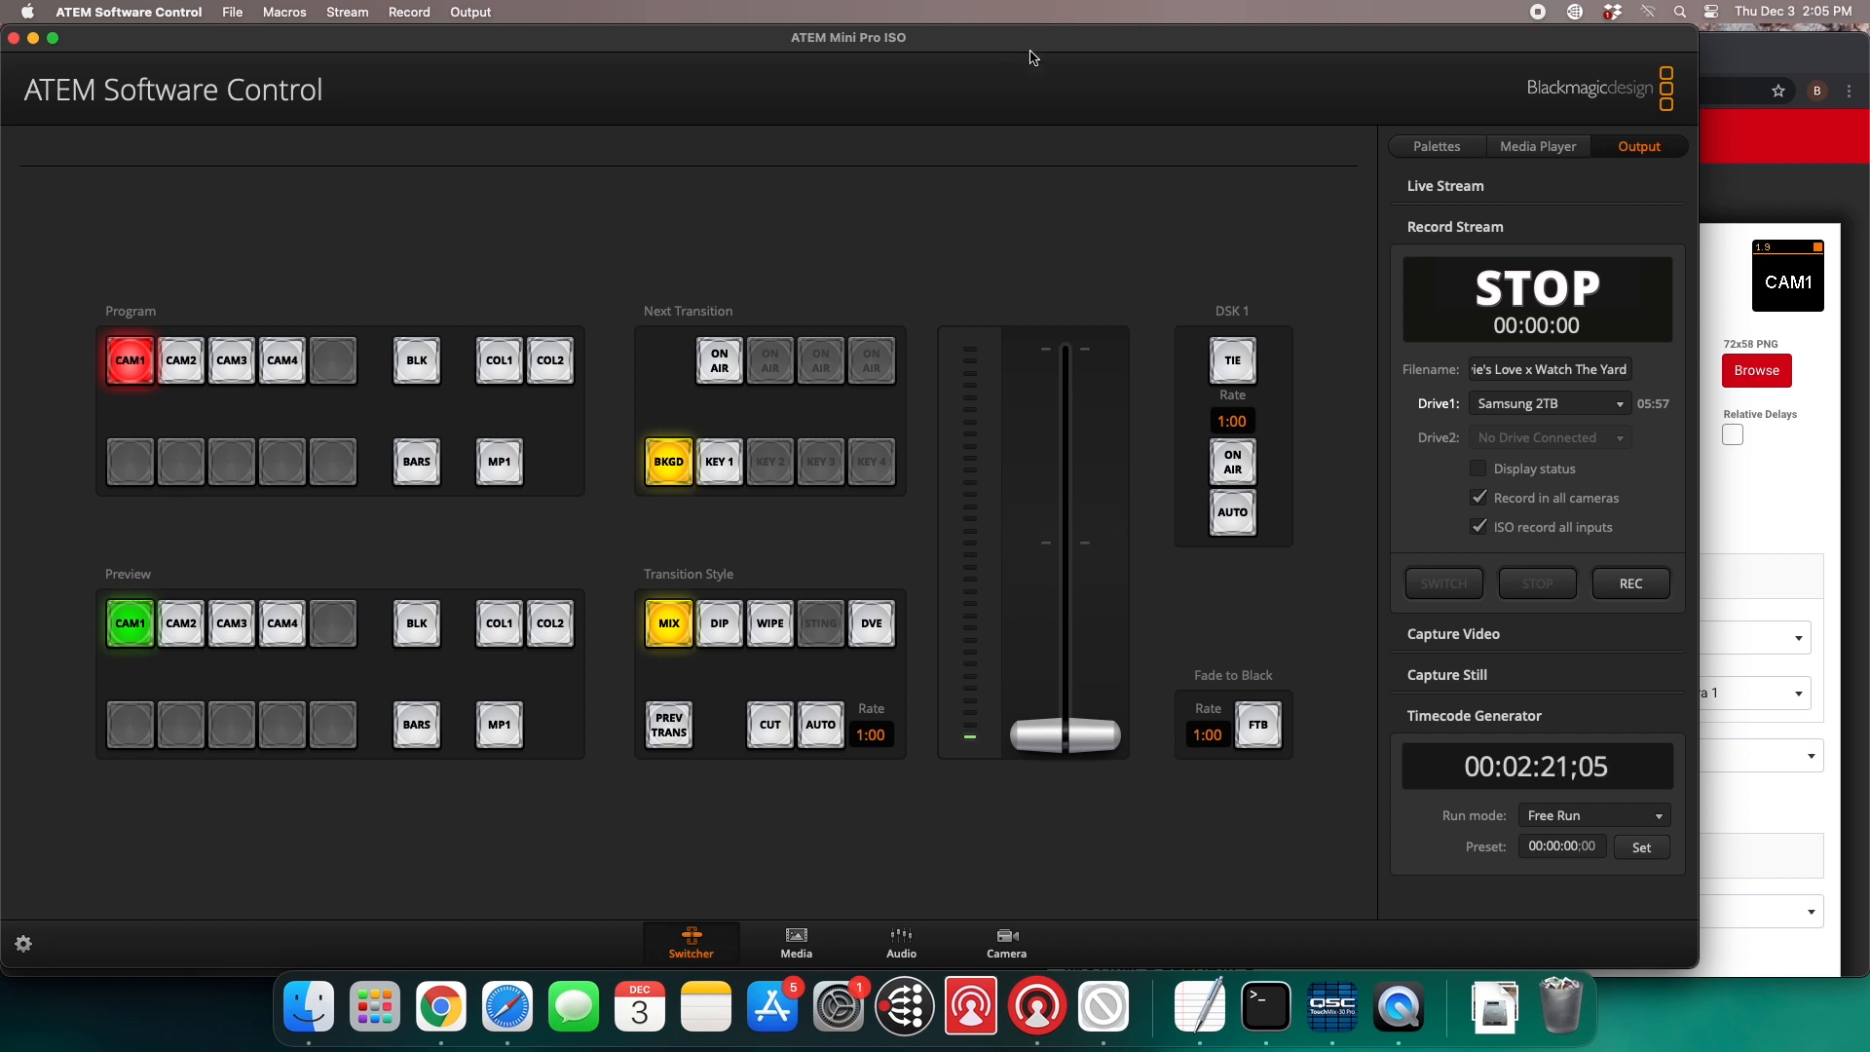
mouse_move(152, 150)
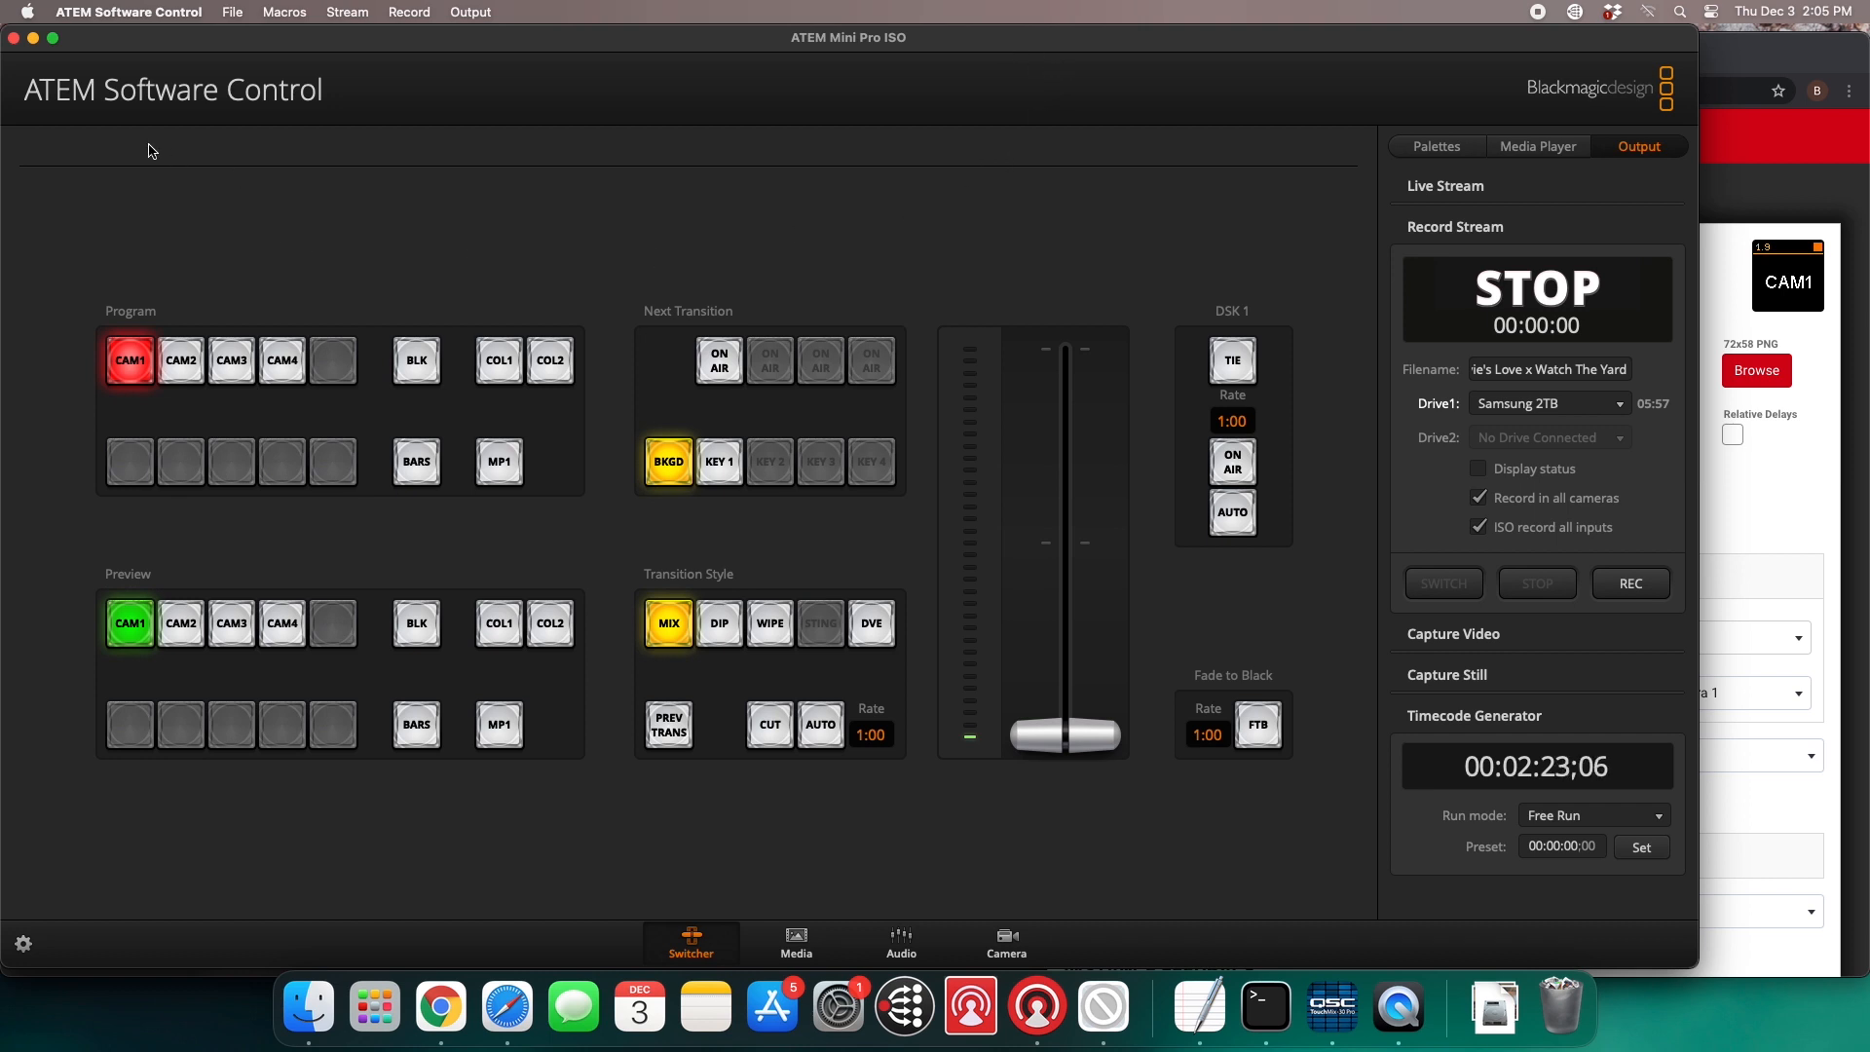
Connect ATEM Software Control to the other ATEM Mini Pro ISO from the Connection menu
click(127, 12)
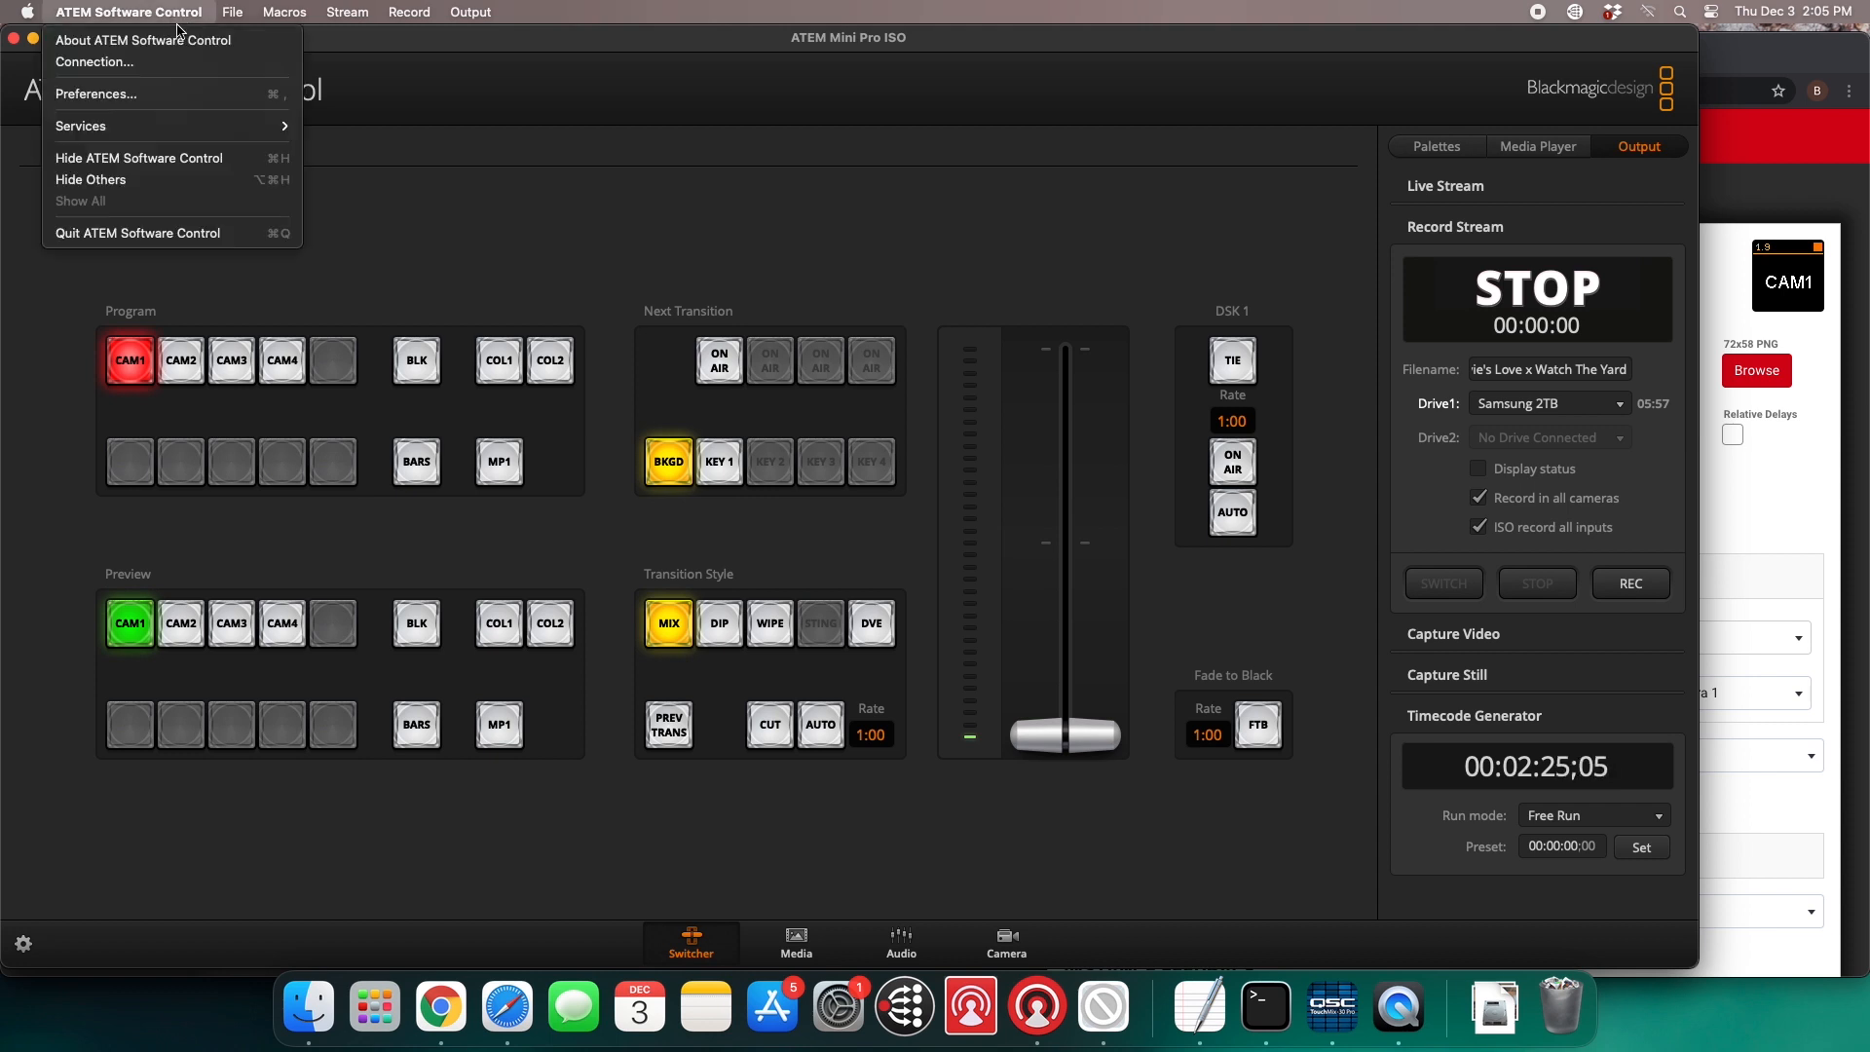
mouse_move(143, 39)
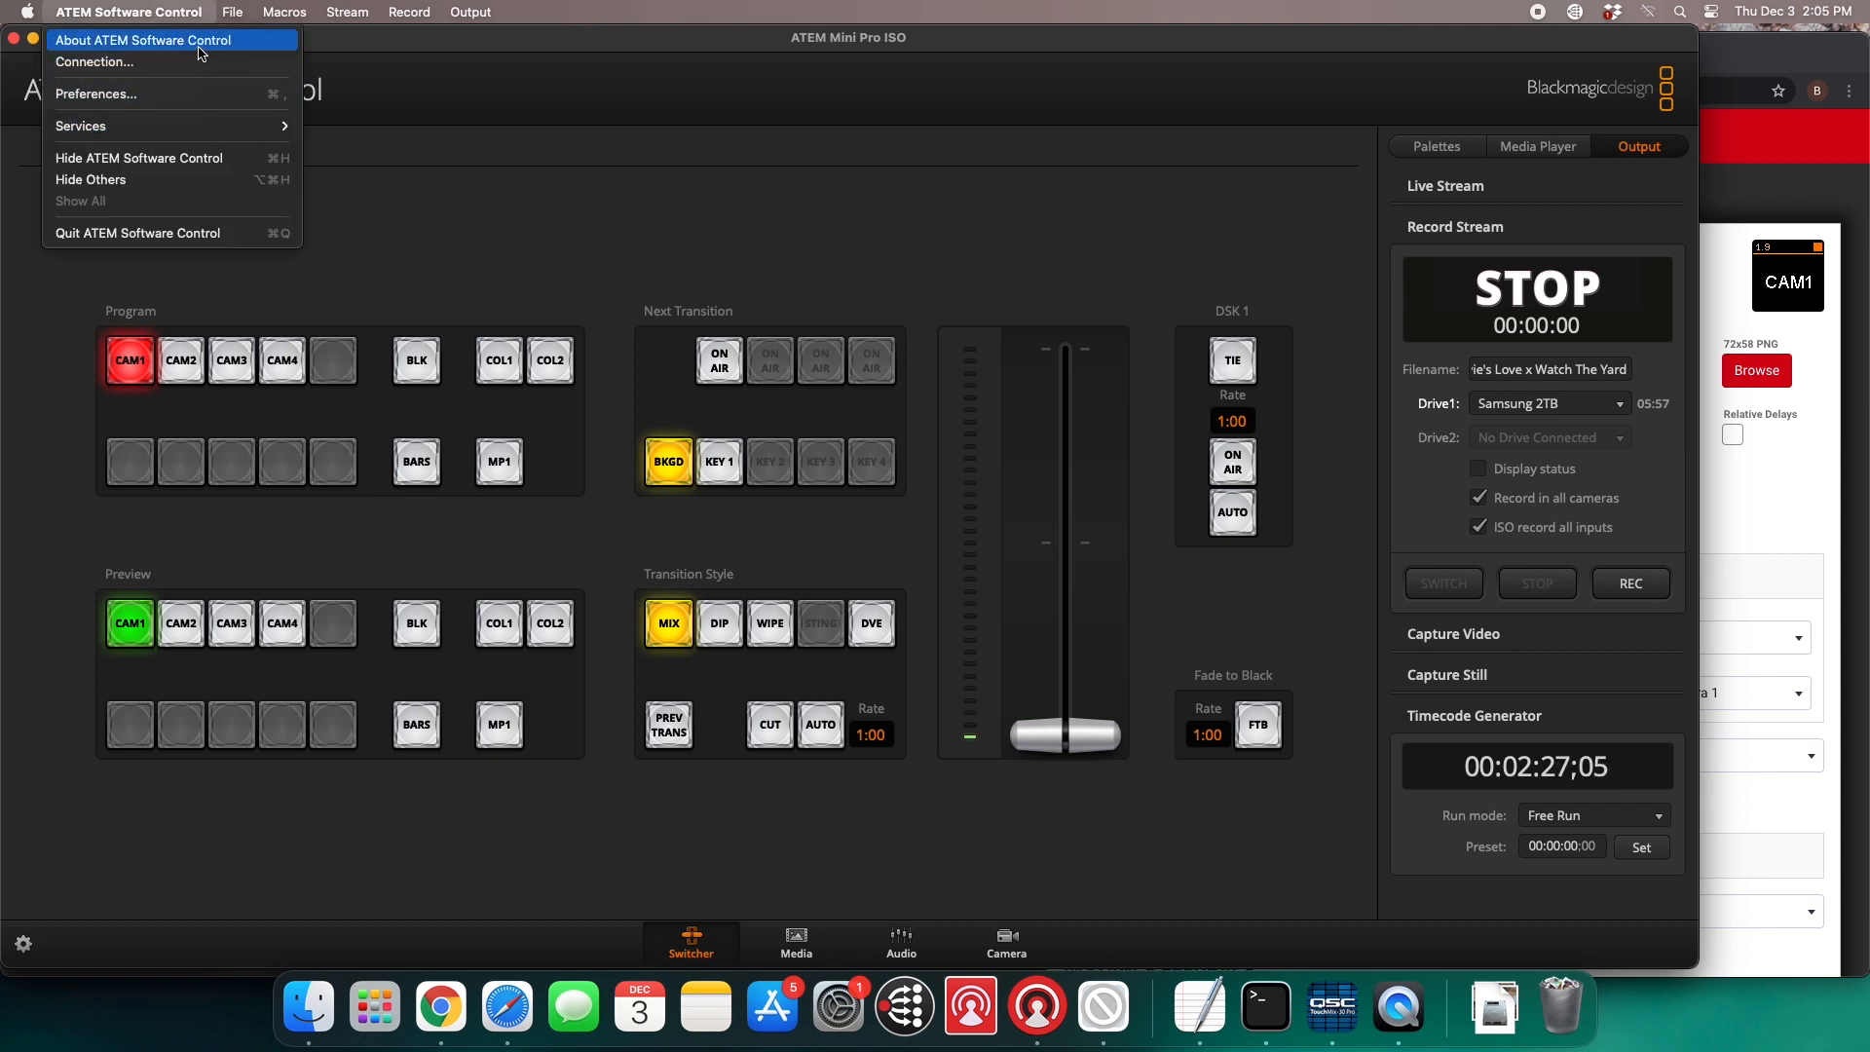
click(95, 63)
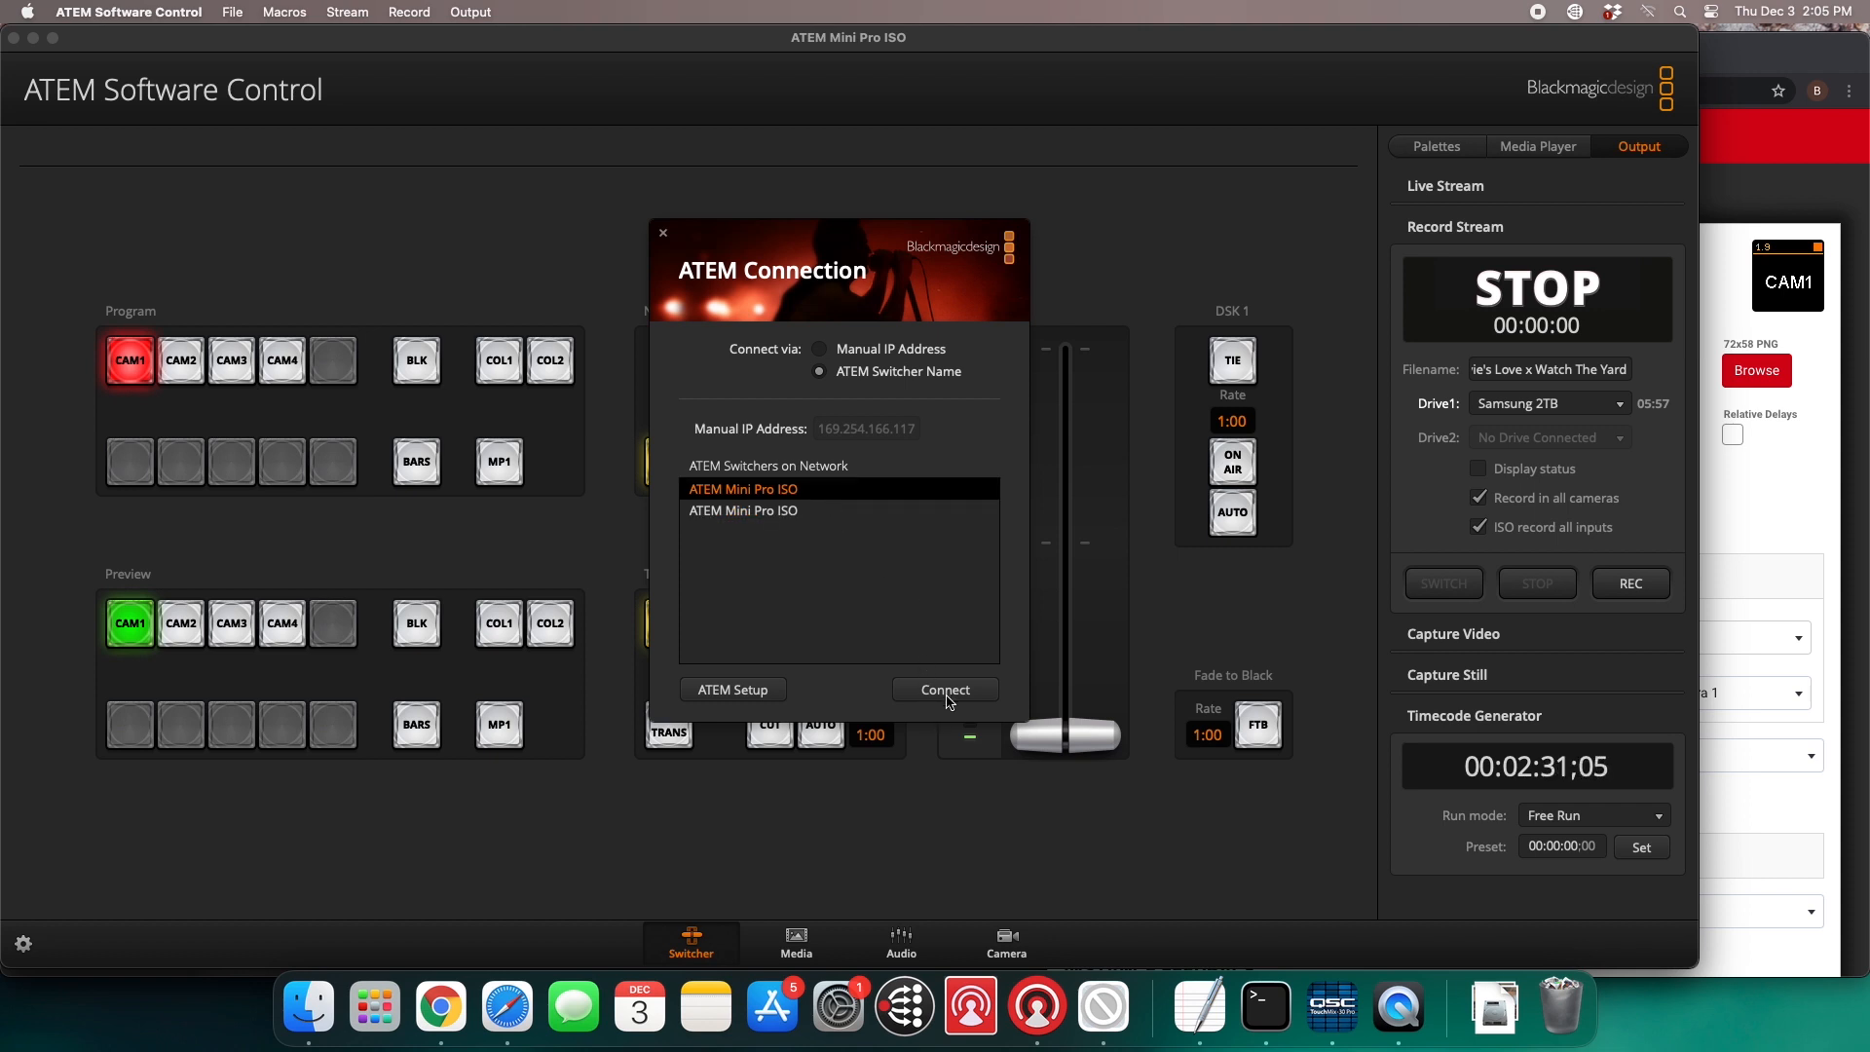
click(944, 690)
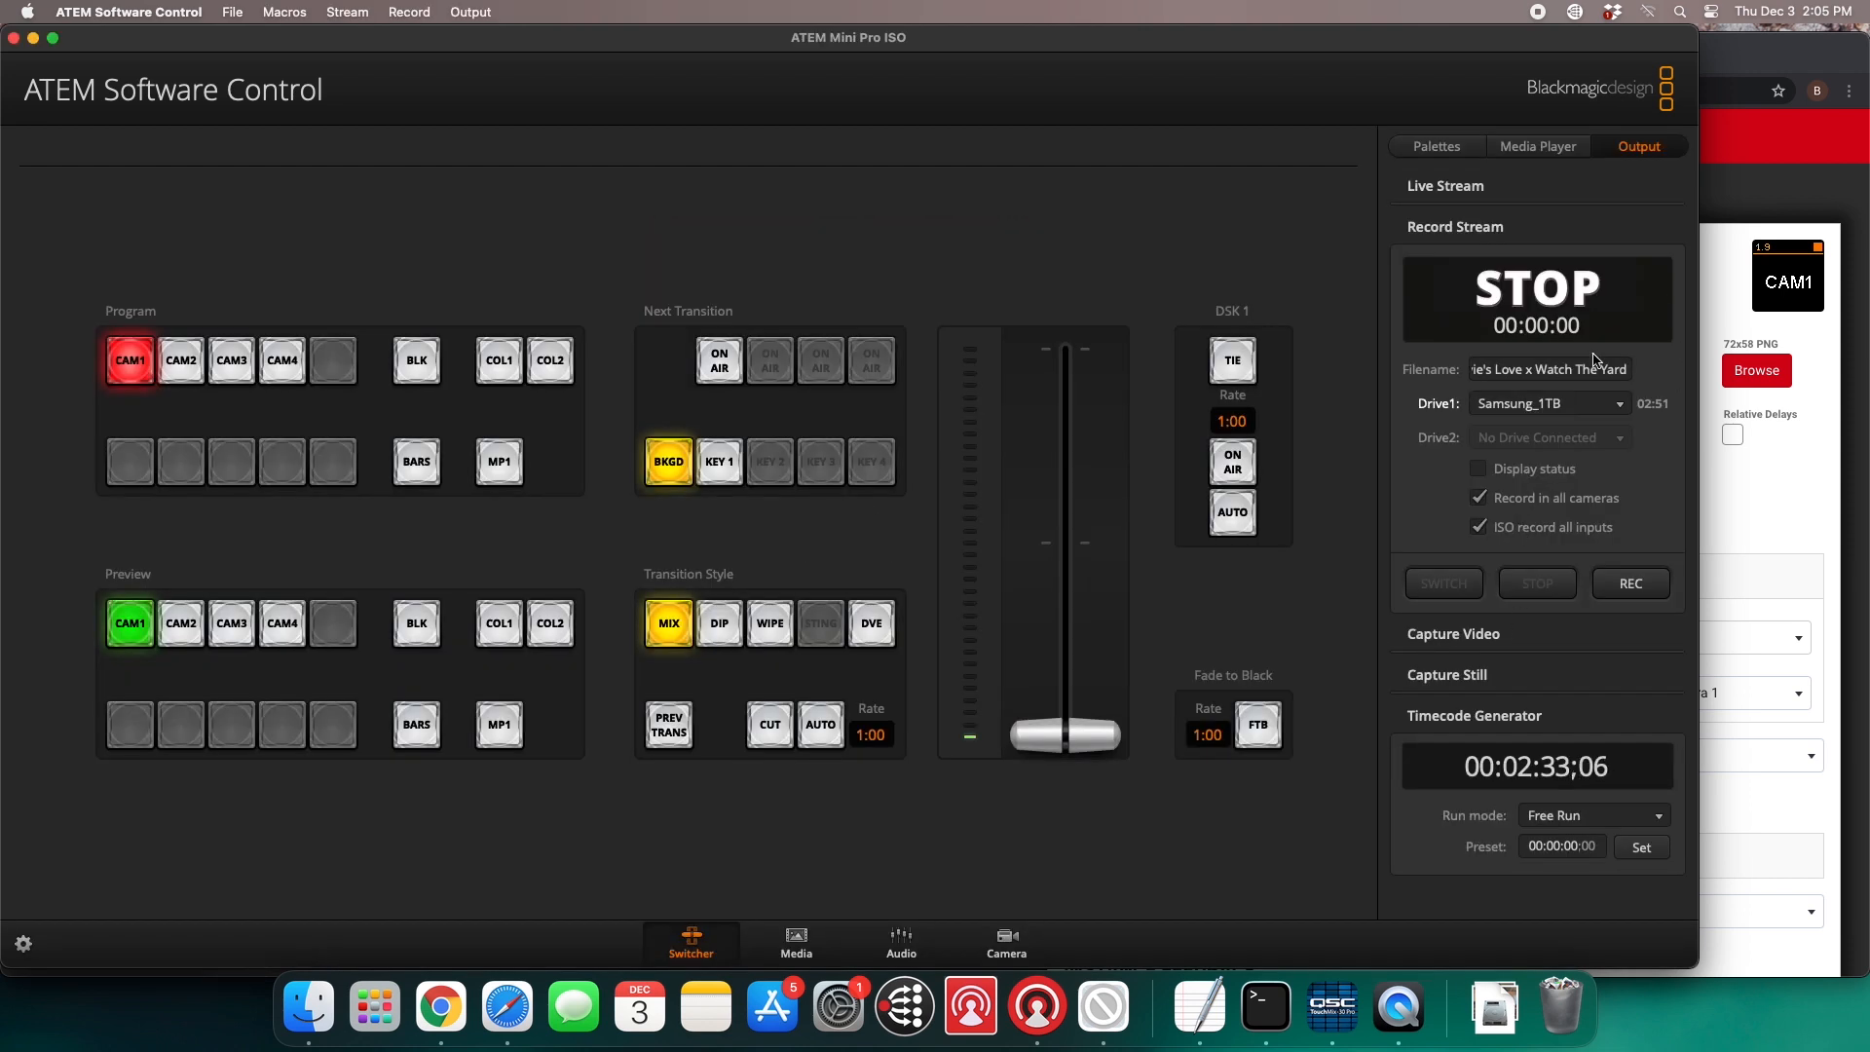
Set the recording filename to 'Meeting 123'
click(1547, 368)
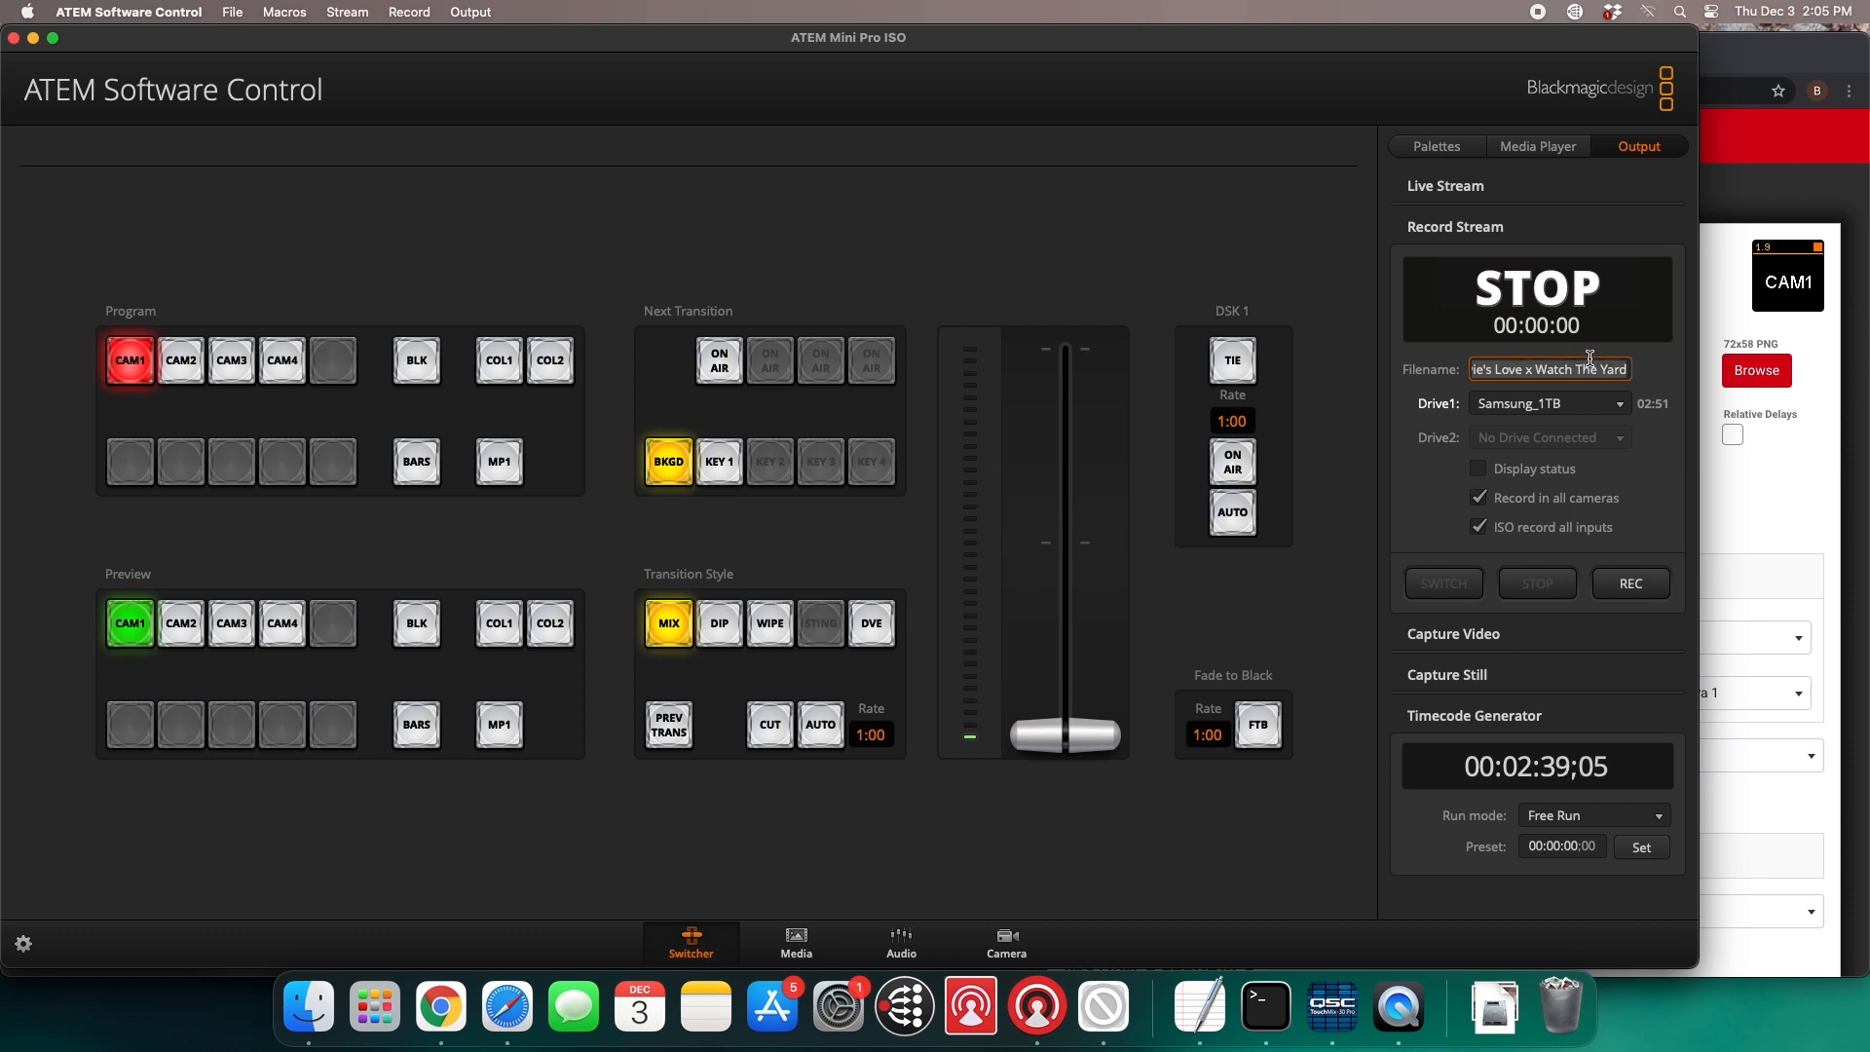
text(Meeting)
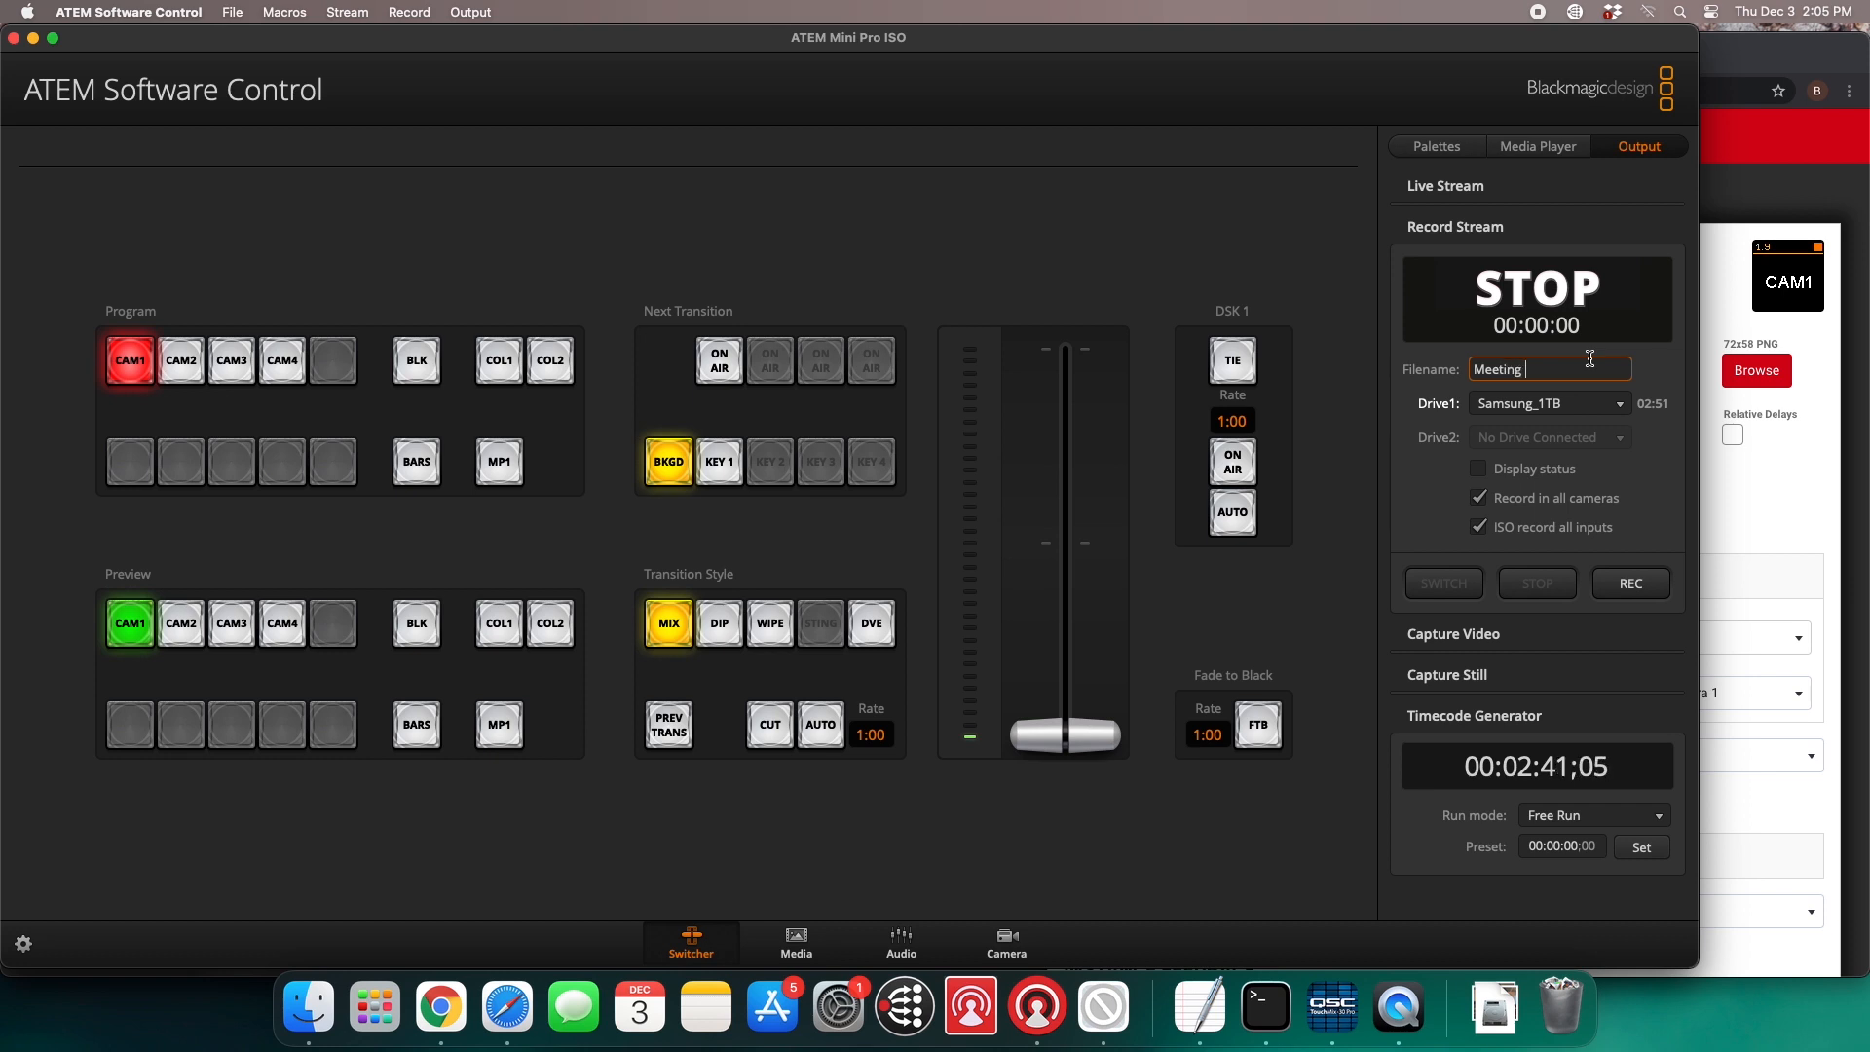
text(123)
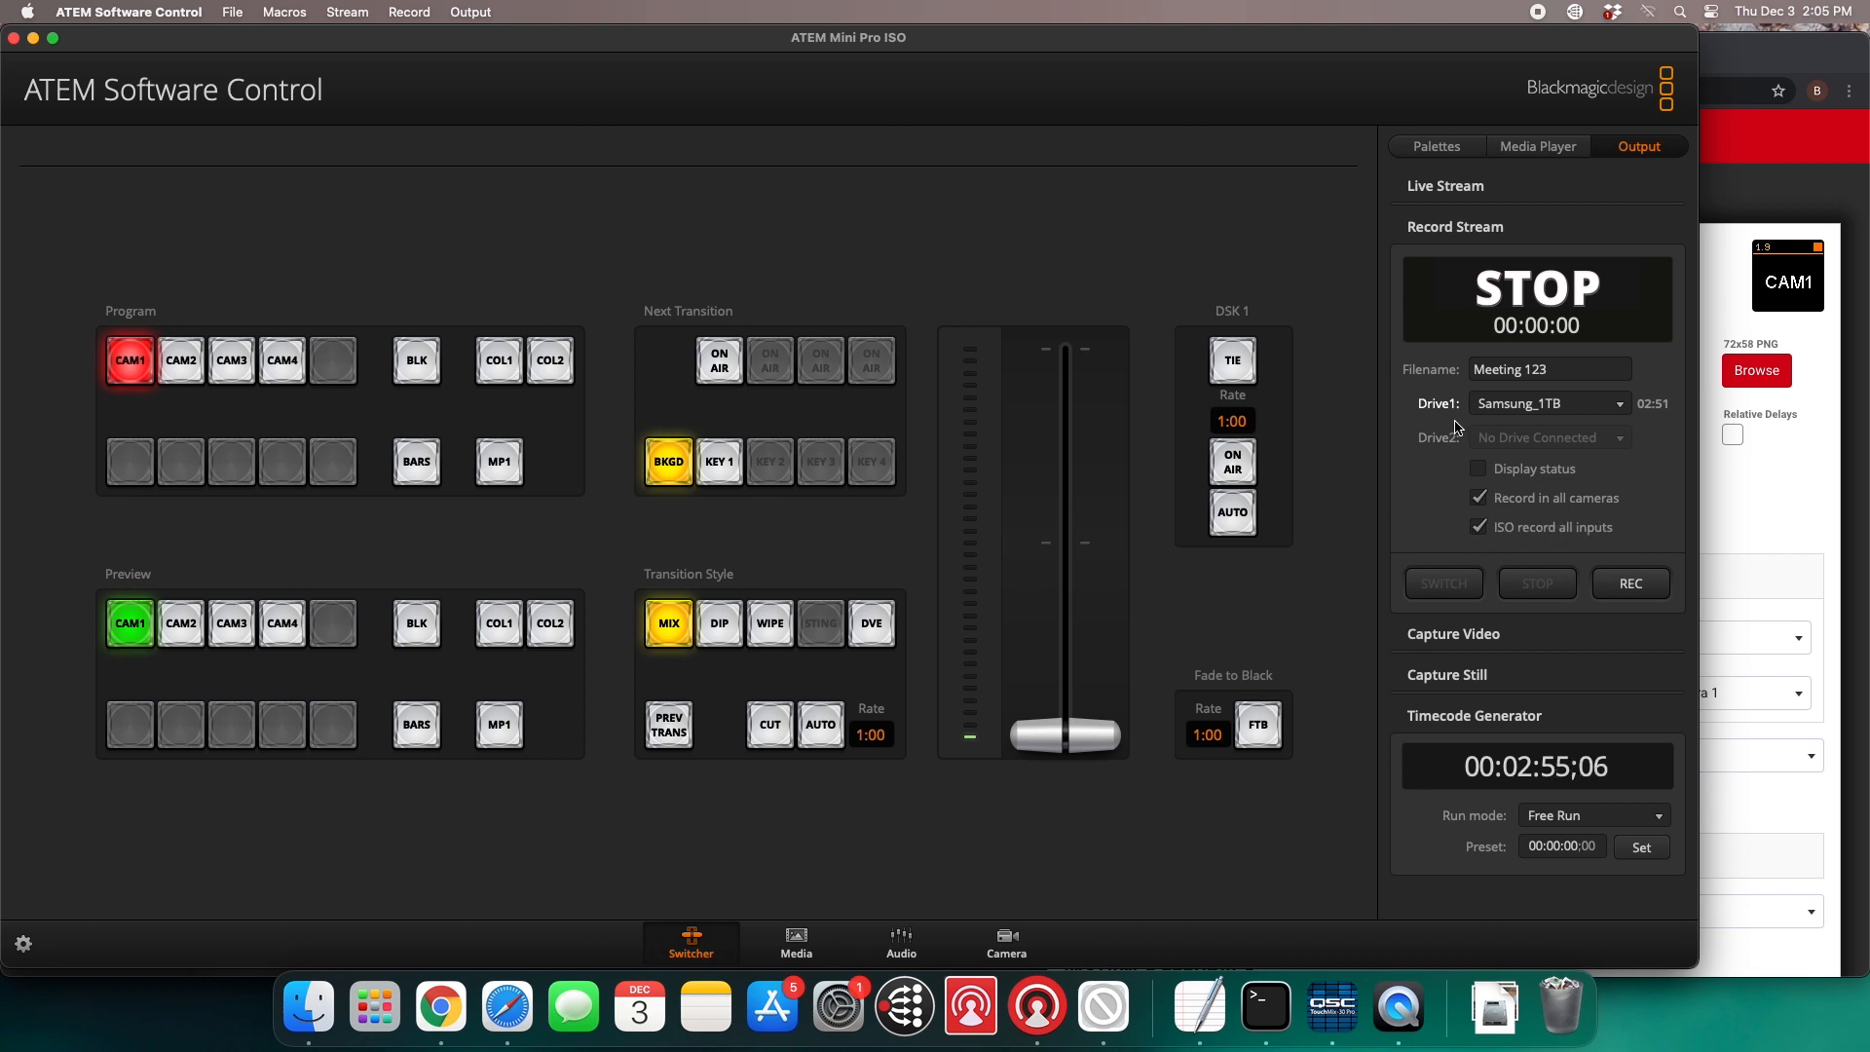
Switch the connection back to the first ATEM Mini Pro ISO
click(129, 12)
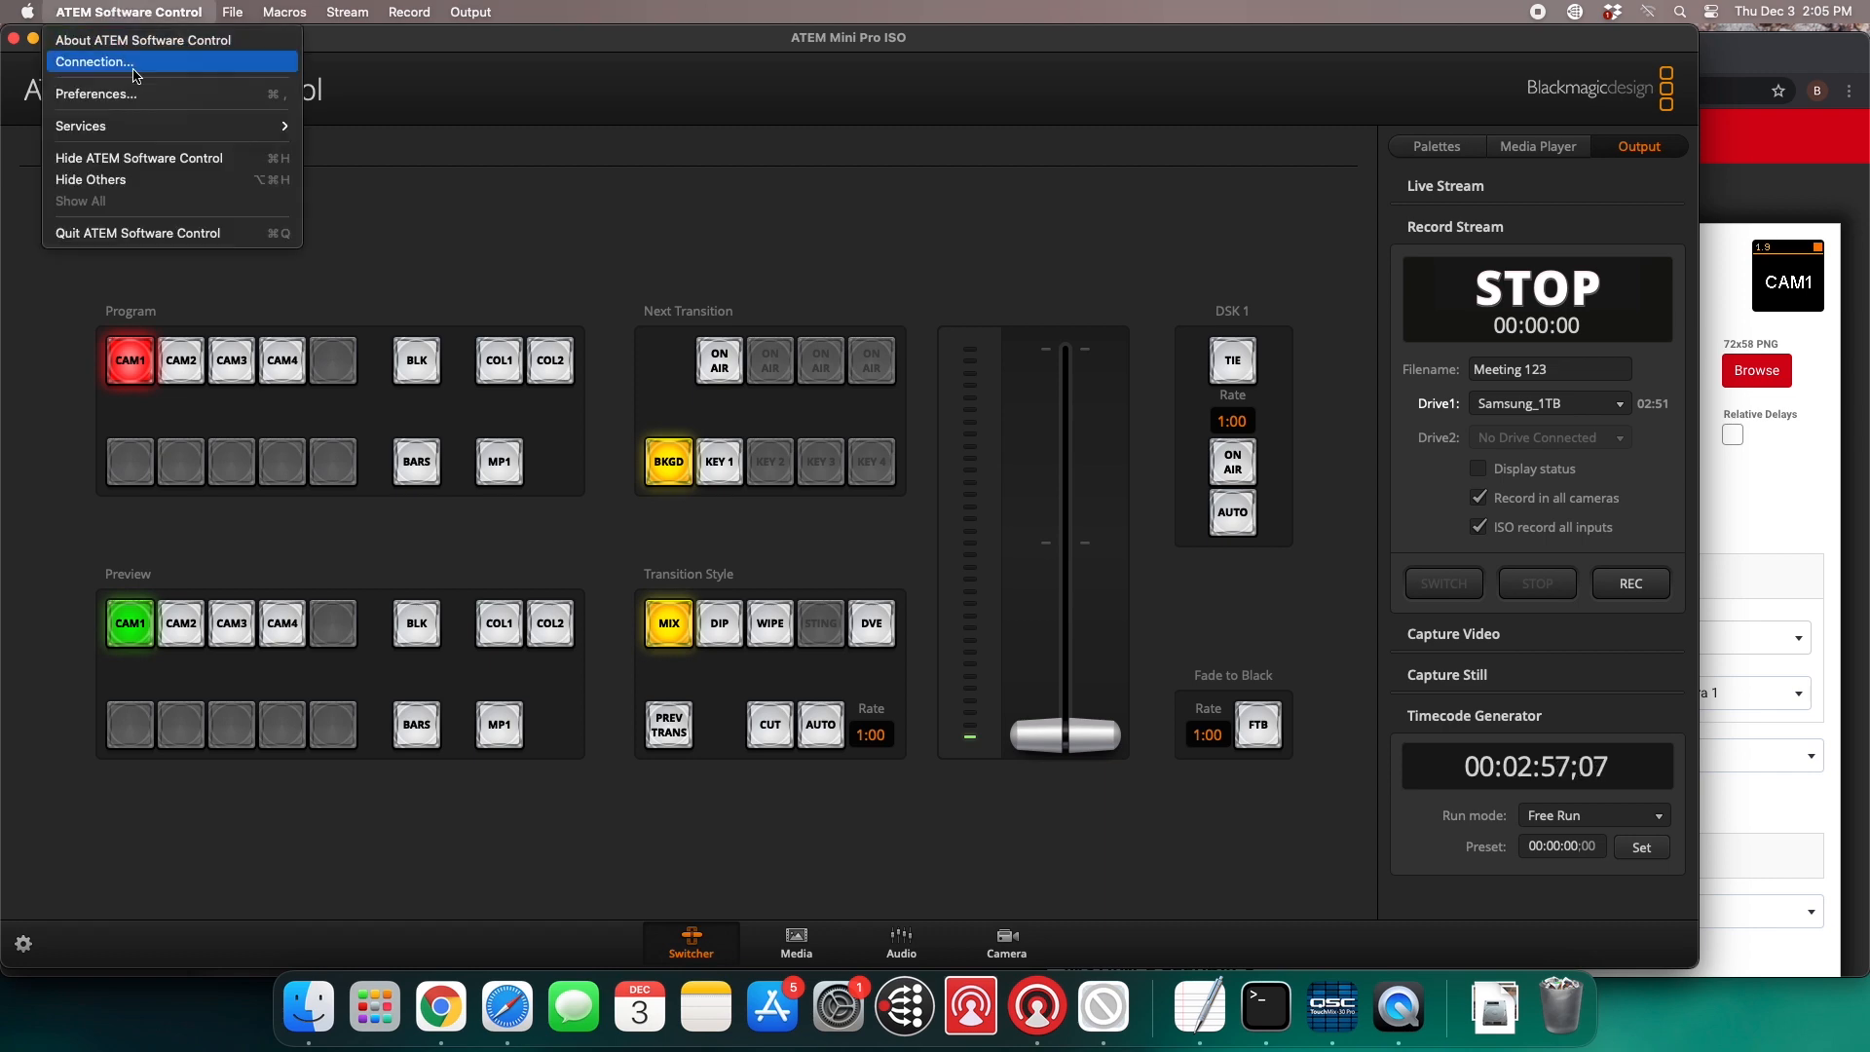
click(93, 61)
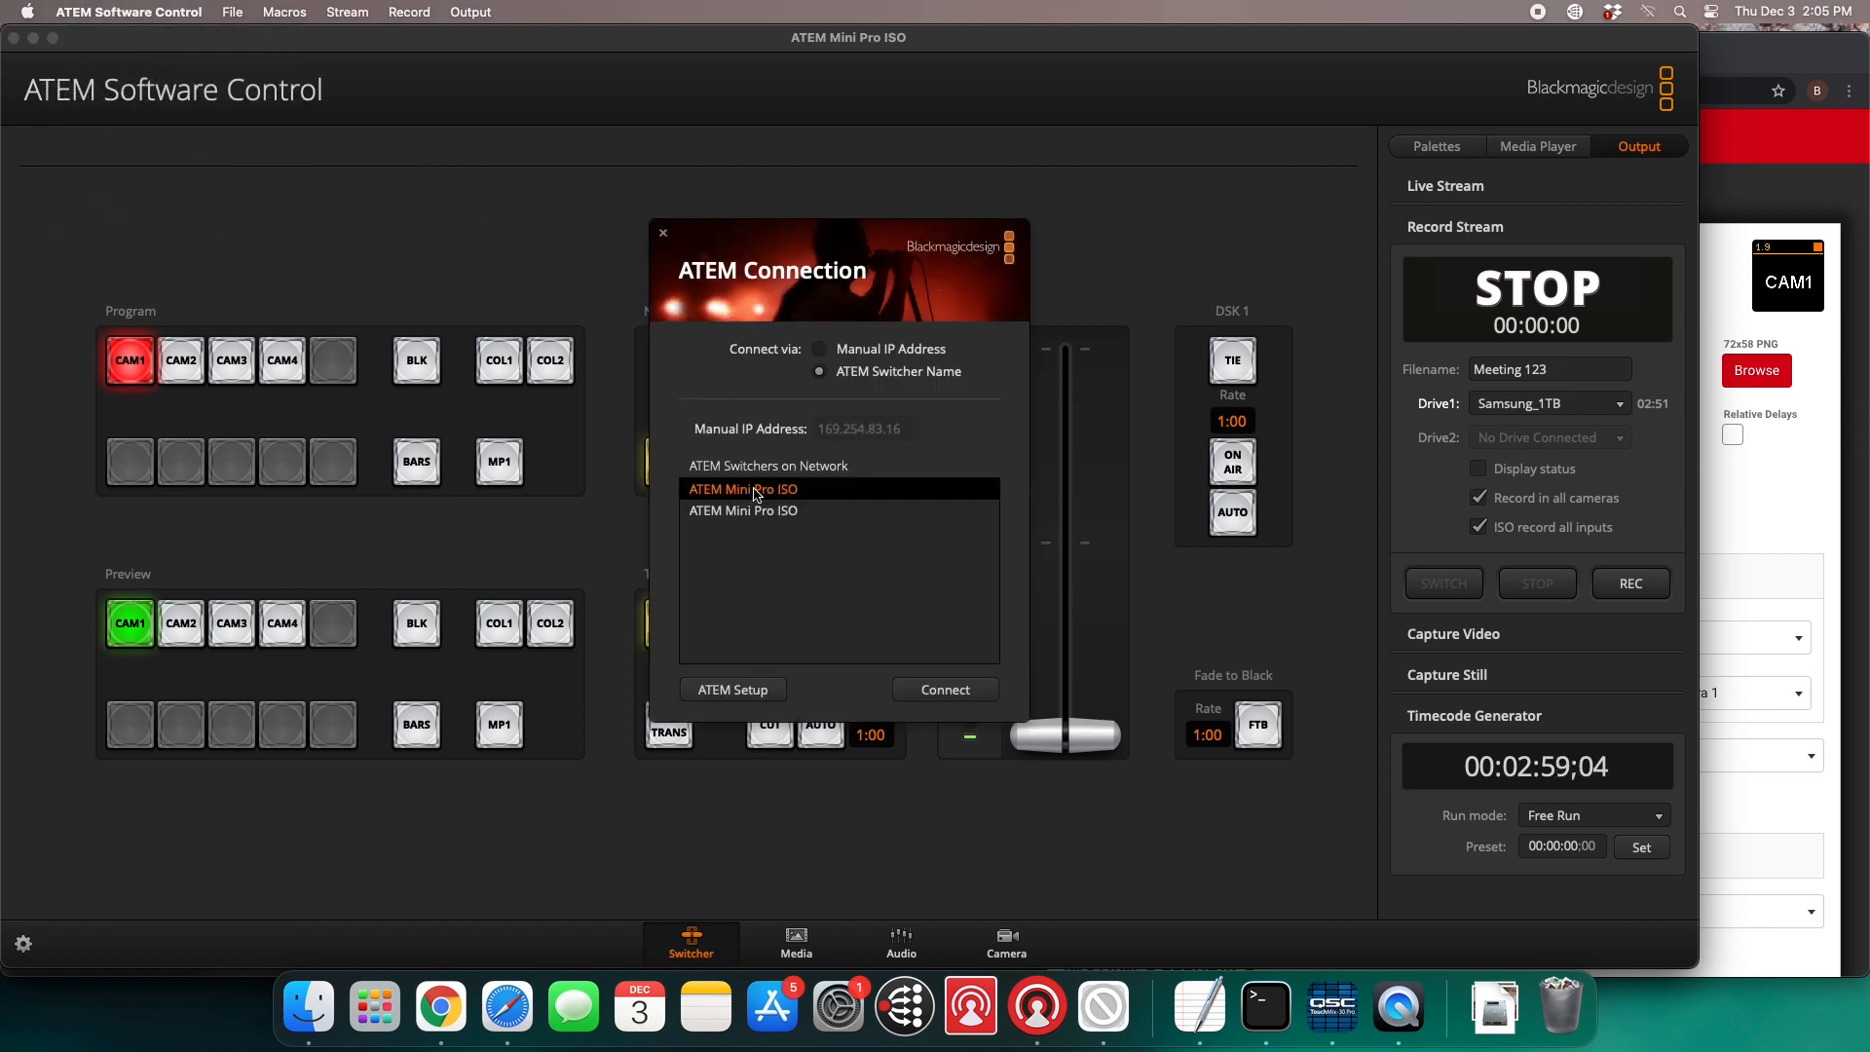
click(944, 690)
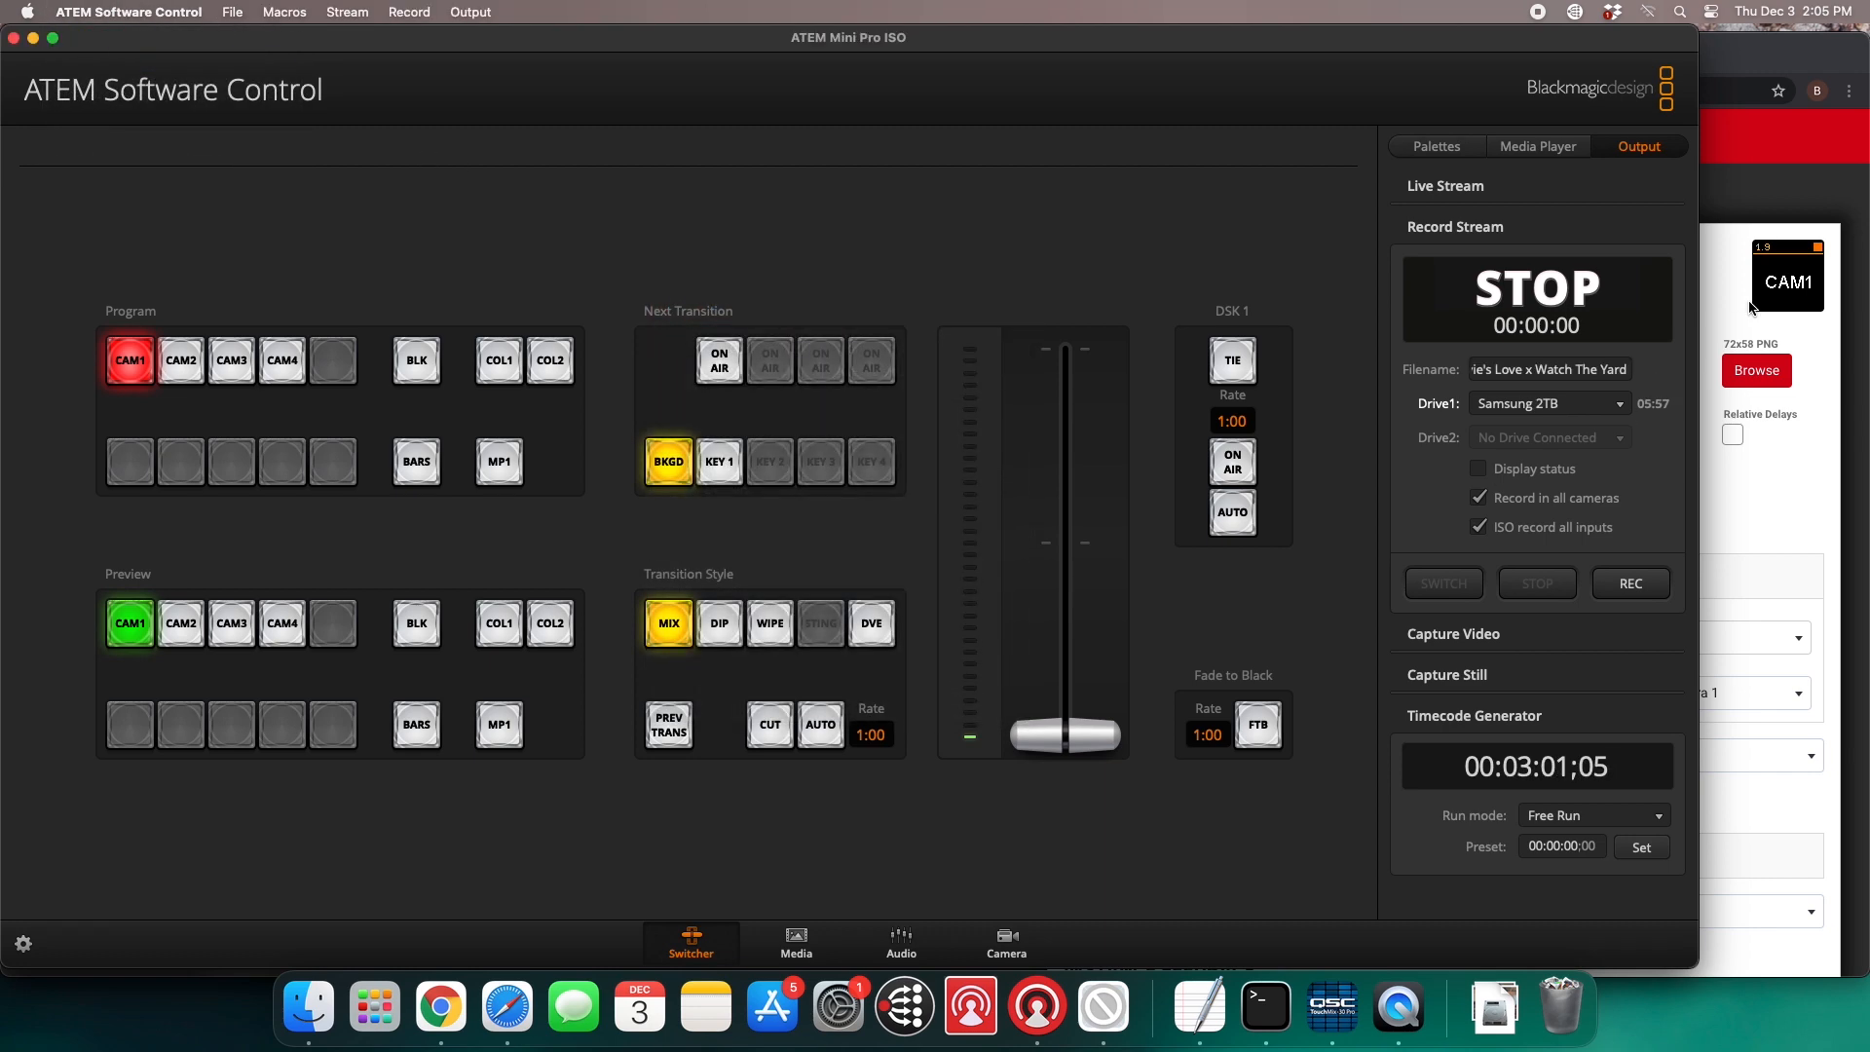
Enter 'Meeting 123' as this switcher's recording filename
click(1547, 368)
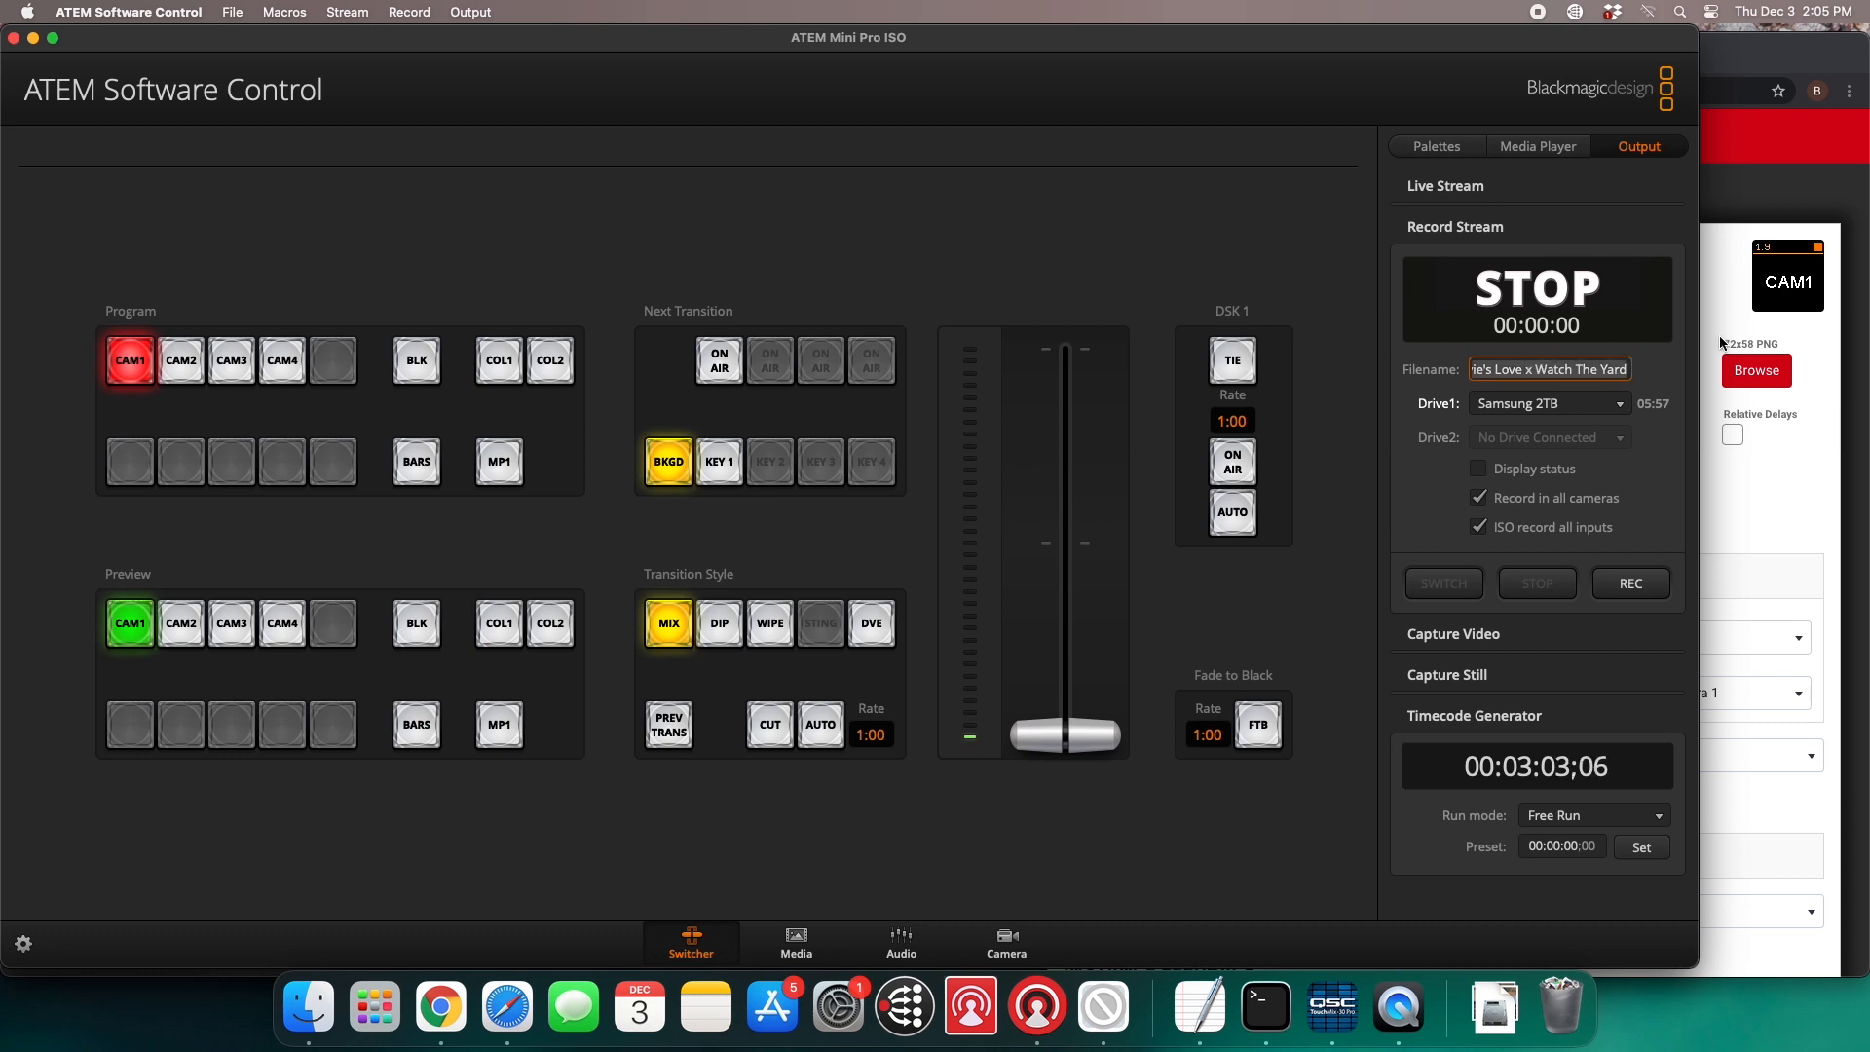
text(Meeting)
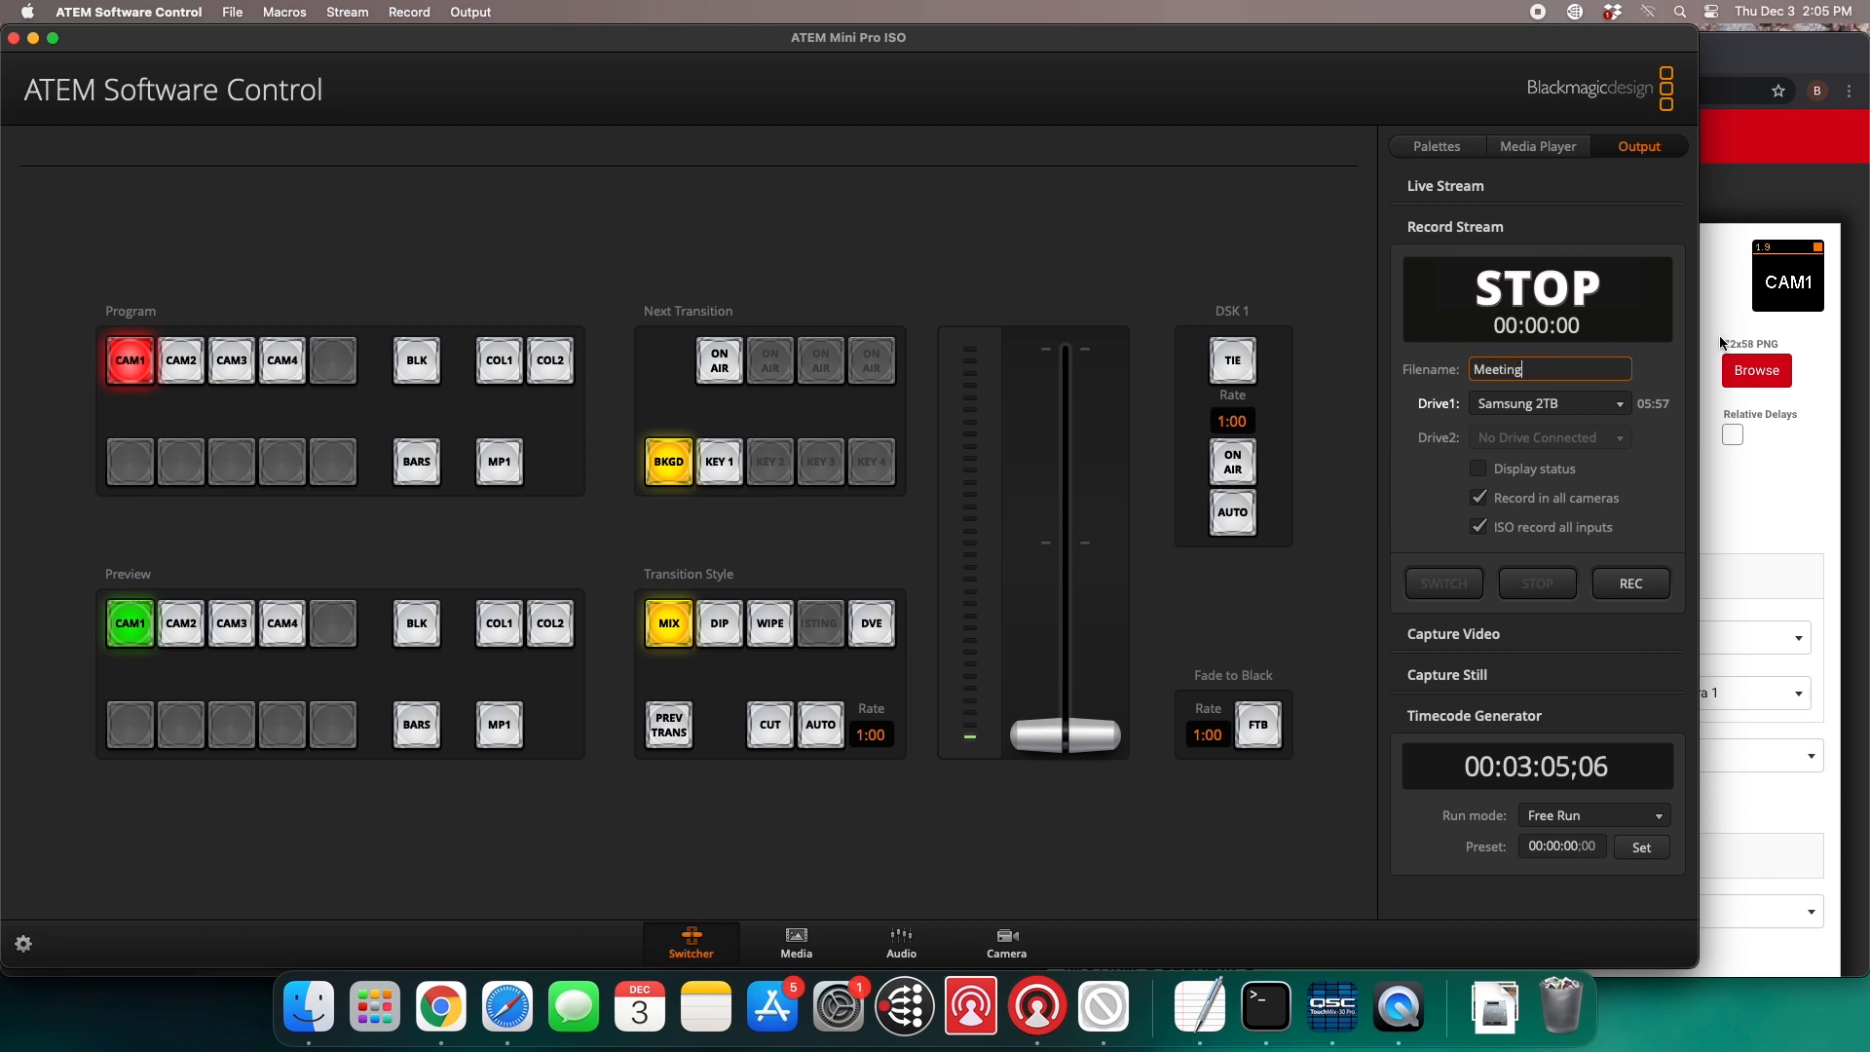
text(123)
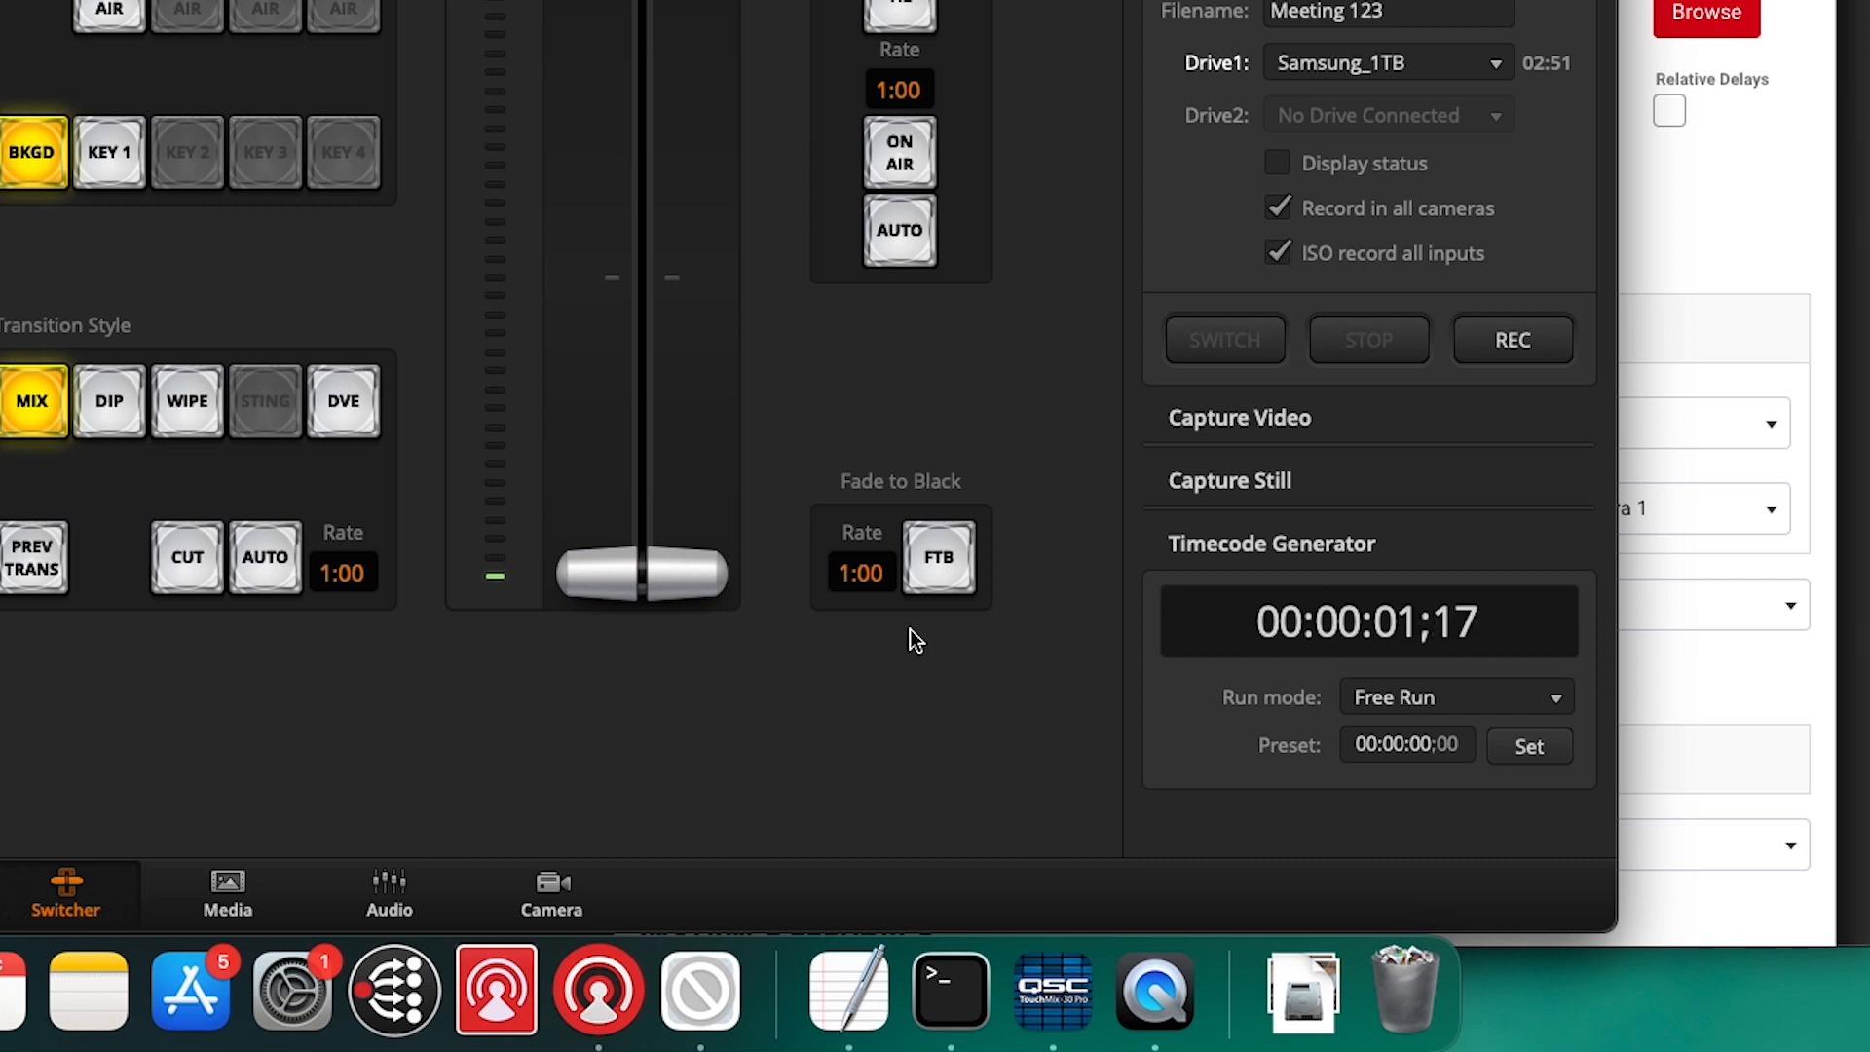
mouse_move(440, 245)
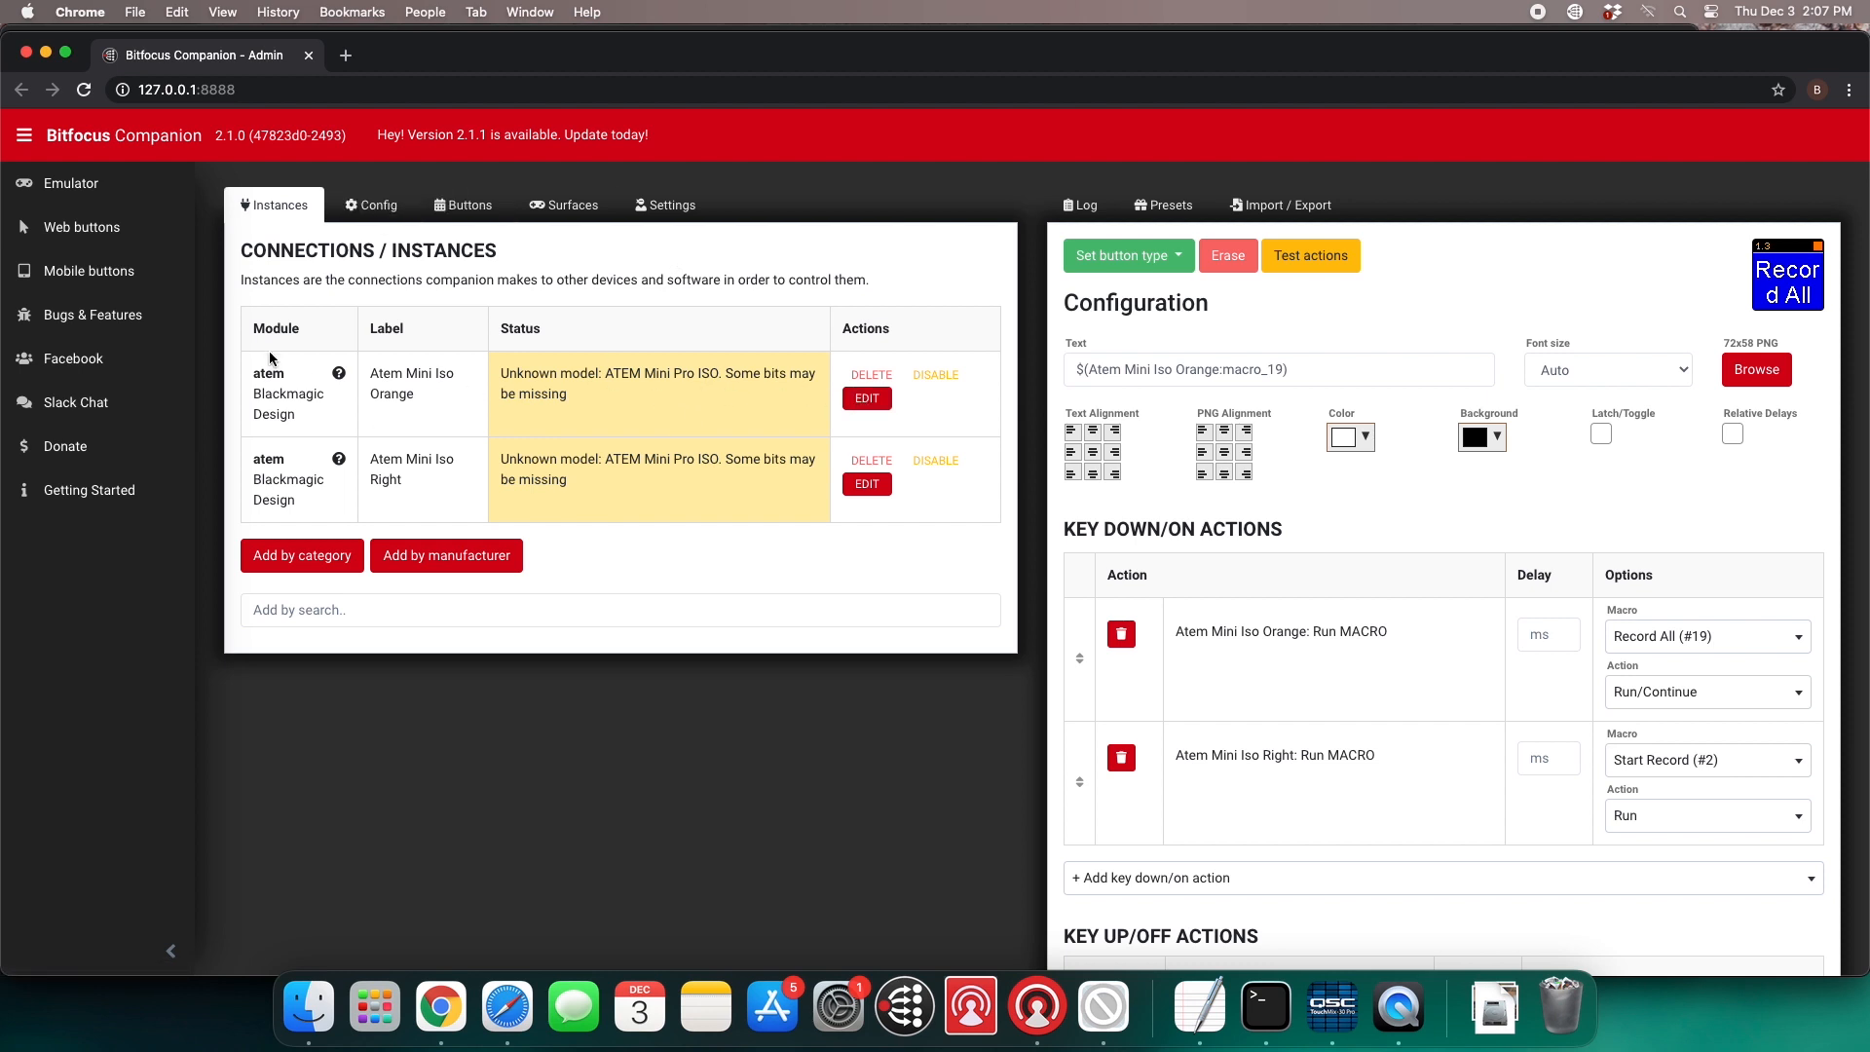
mouse_move(999, 409)
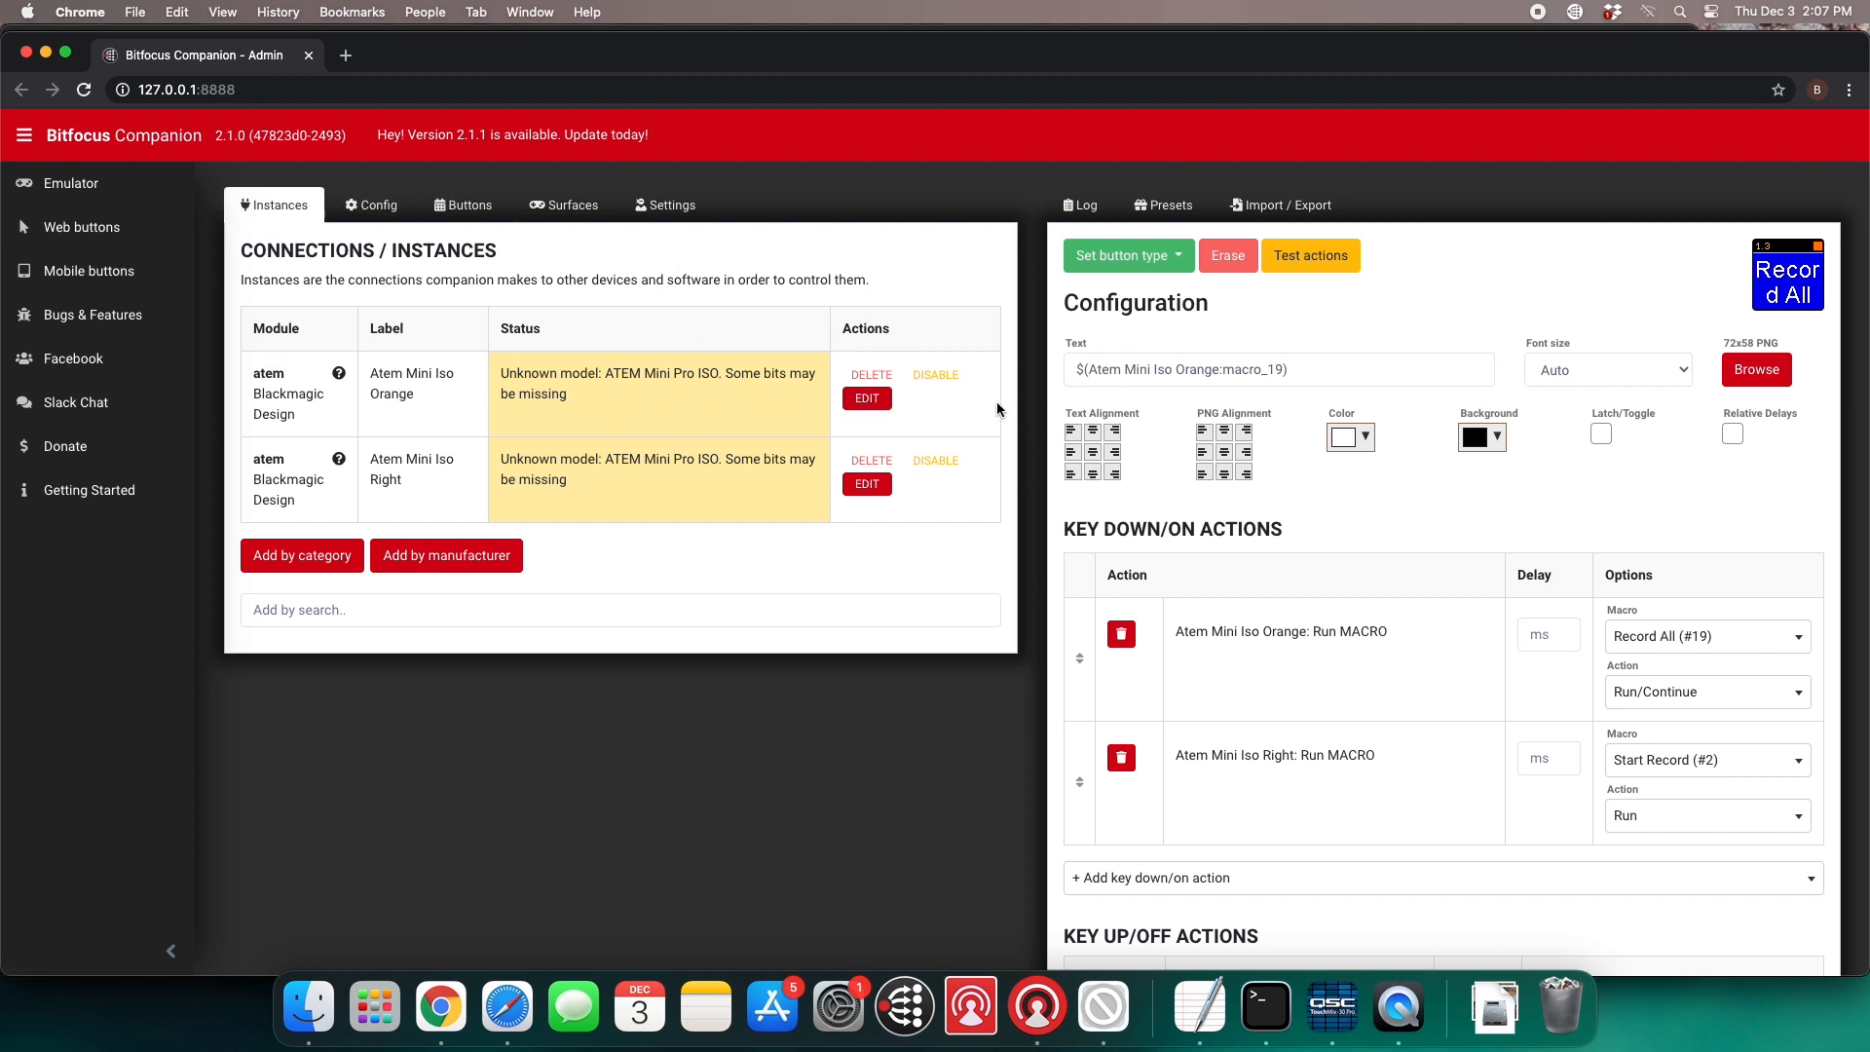
Edit the Atem Mini Iso Orange connection to view its IP and variables
click(378, 187)
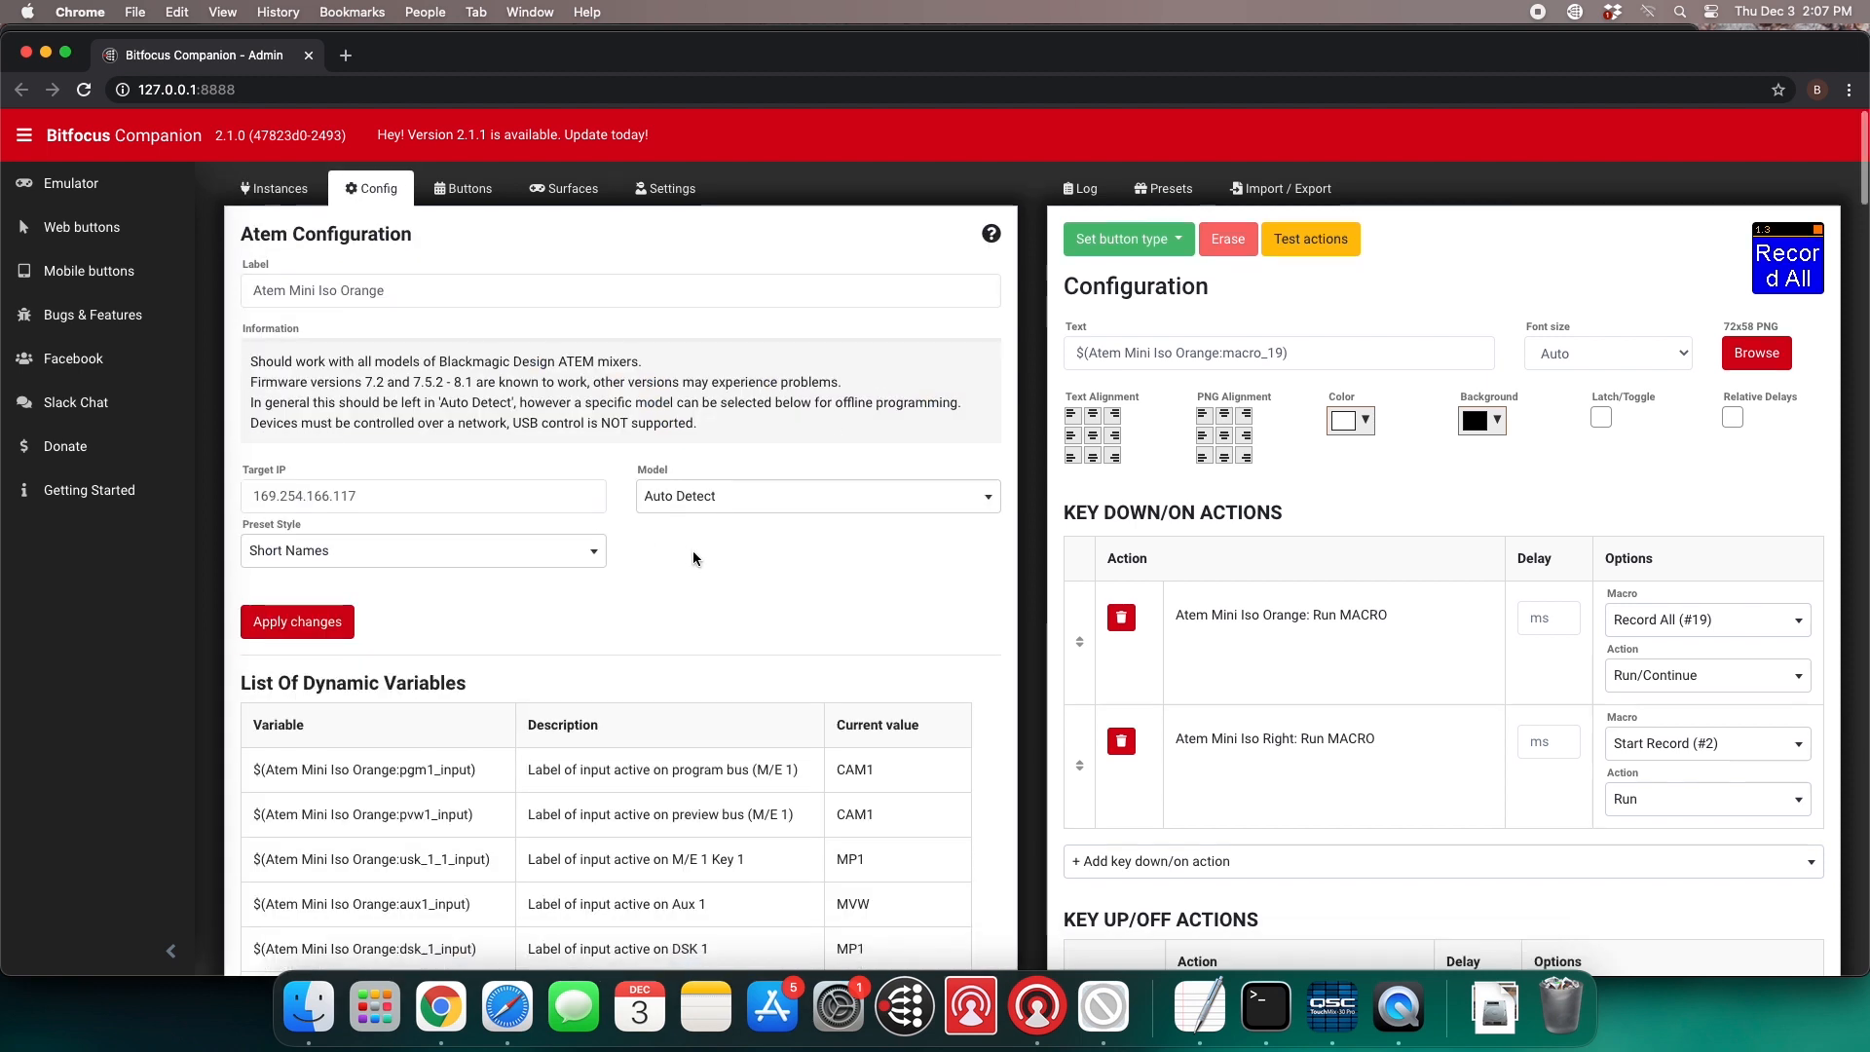